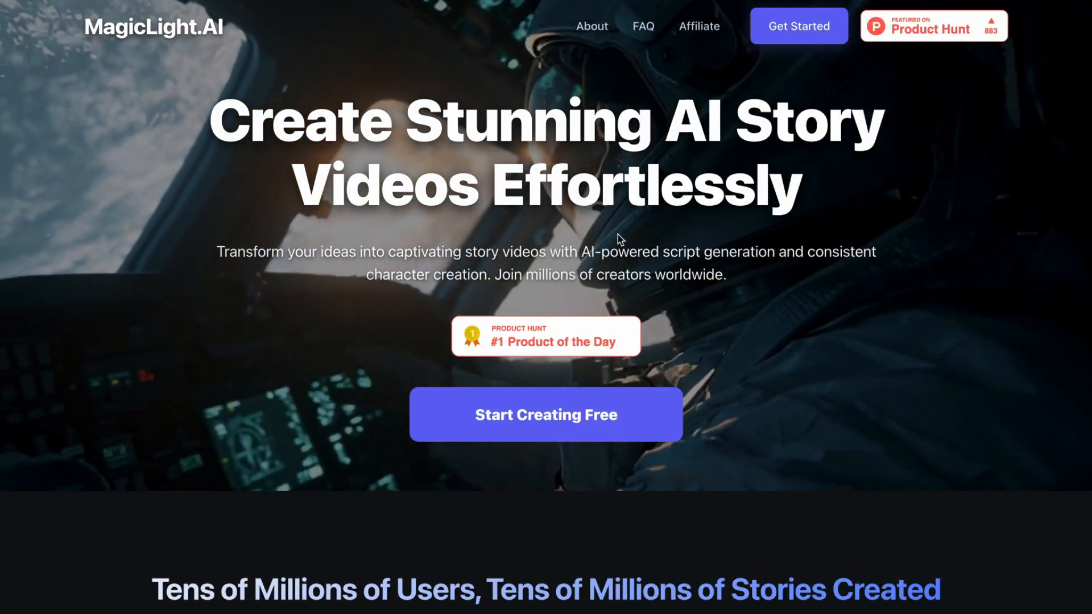
Get past the MagicLight landing page and log in to the Home dashboard
left_click(545, 414)
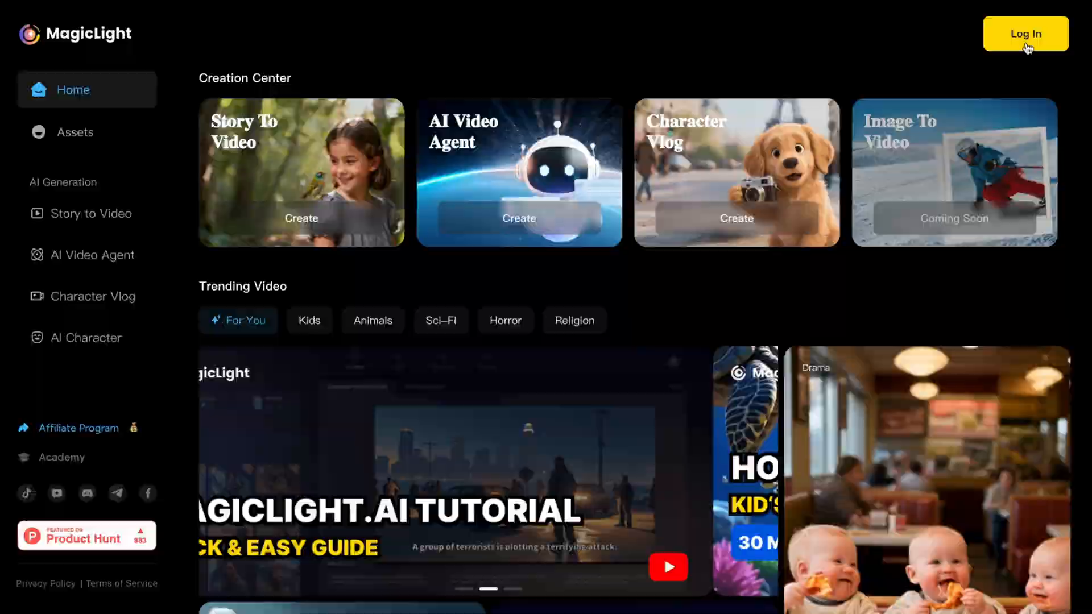
left_click(1024, 34)
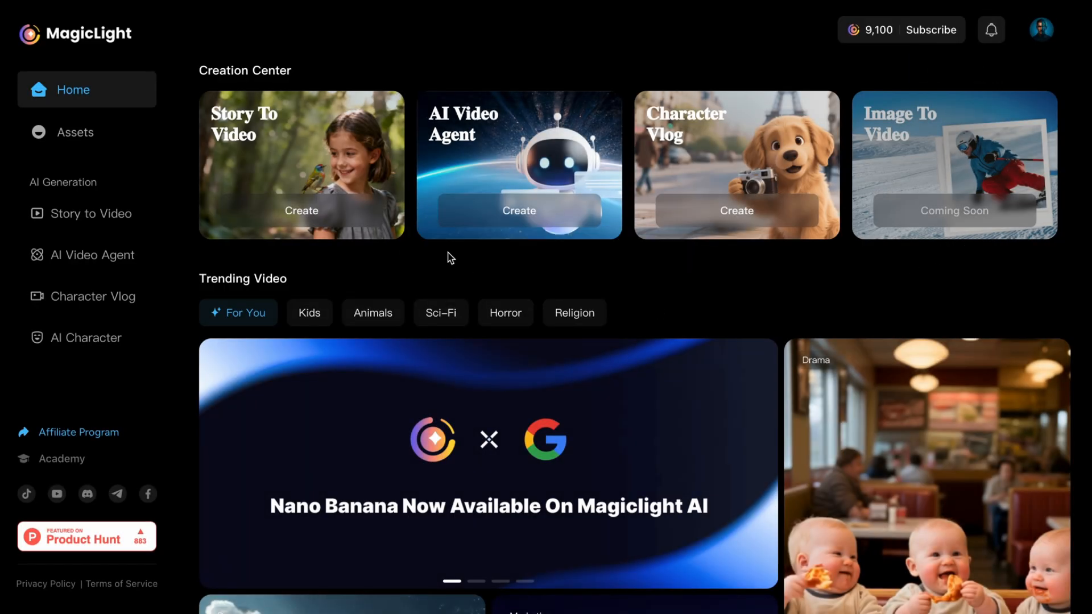
mouse_move(322, 144)
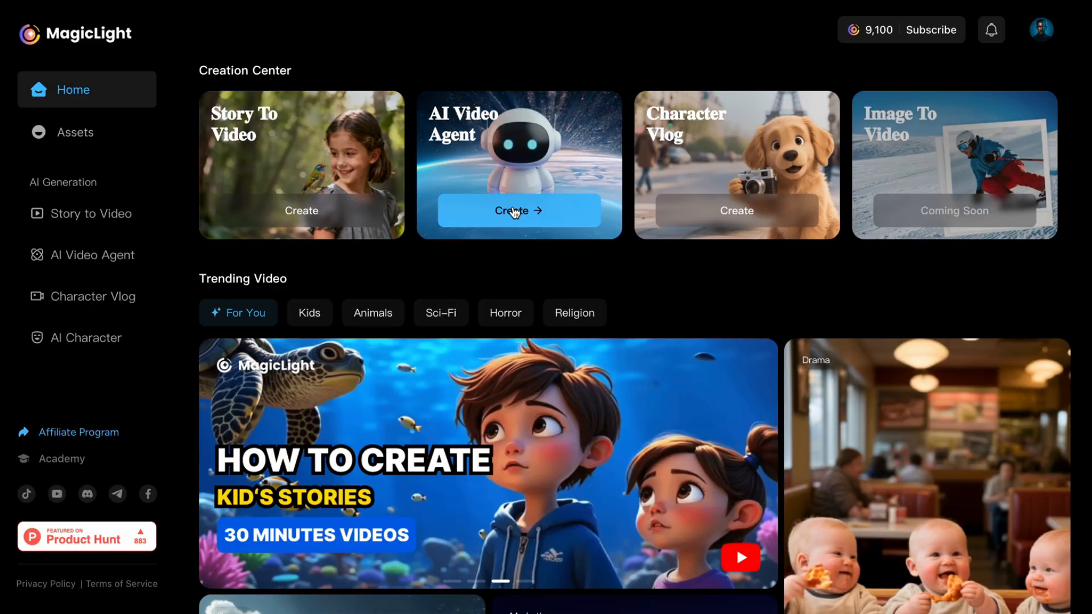
Start an AI Video Agent project prompting a kids' story about a girl finding a hidden mountain door
left_click(518, 210)
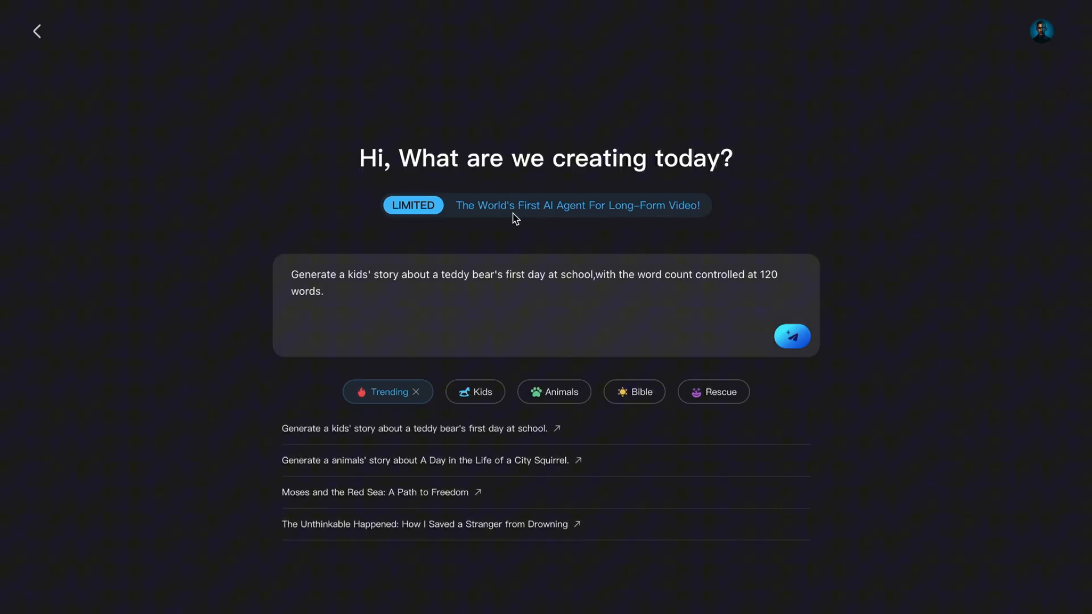
mouse_move(527, 277)
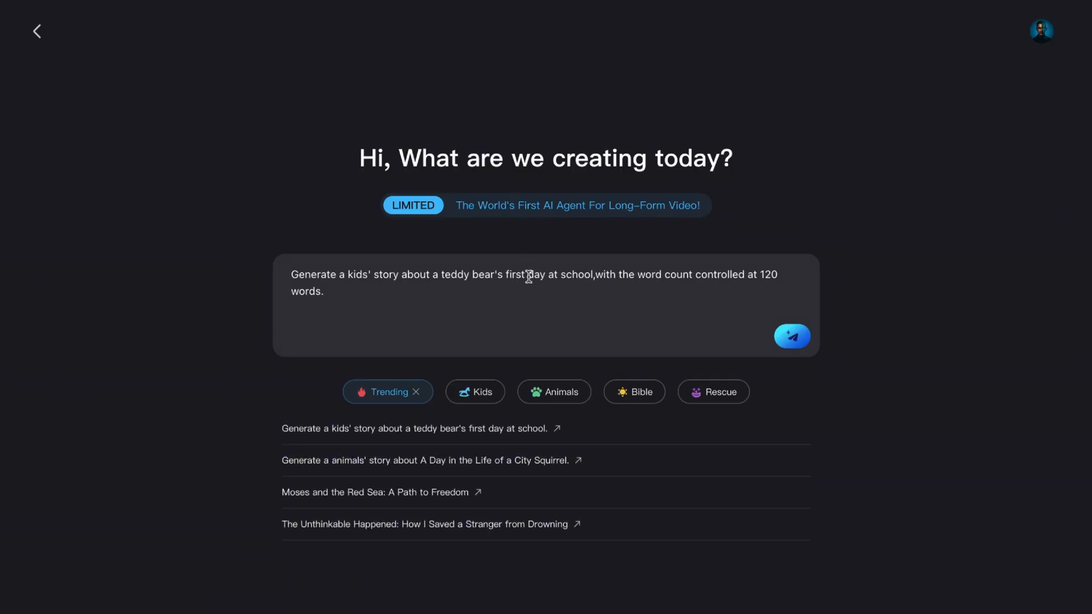
type("Generate a kids' story about a little girl who finds a hidden door inside a mountain that leads to a land of talking animals.")
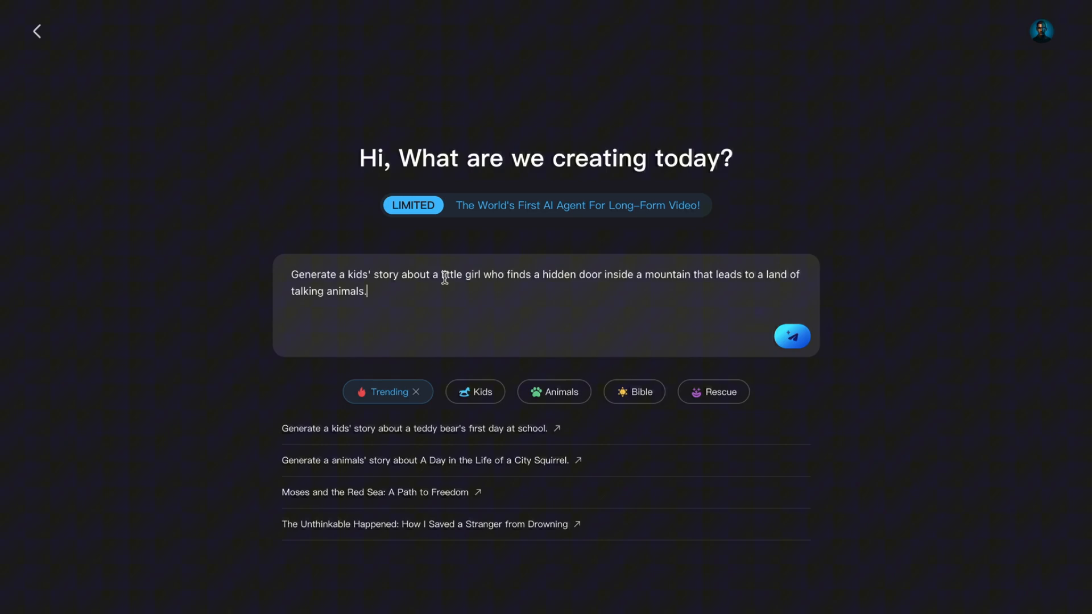
mouse_move(492, 324)
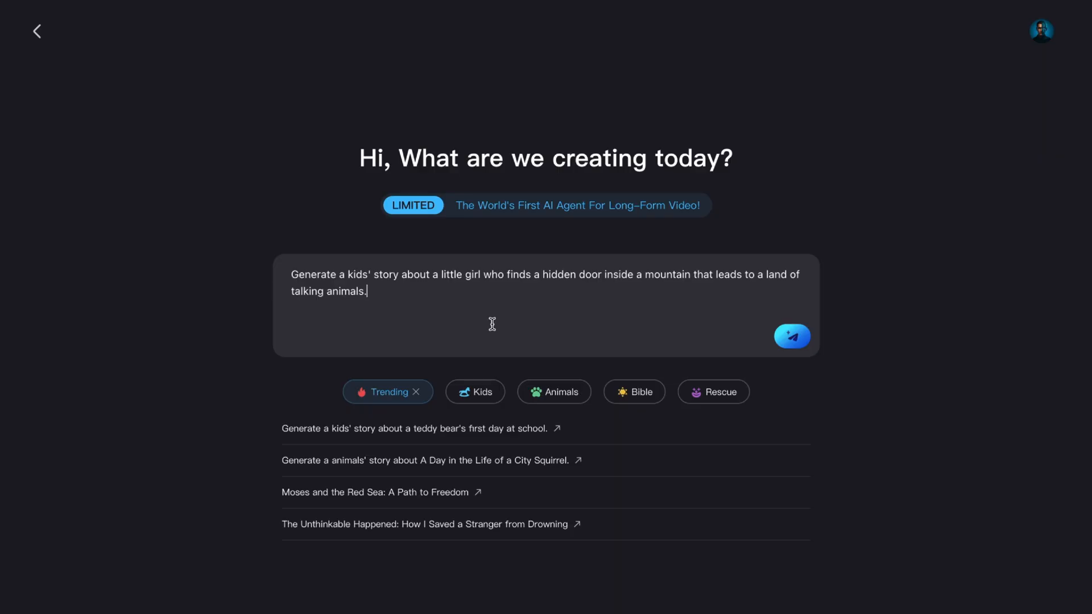
mouse_move(791, 336)
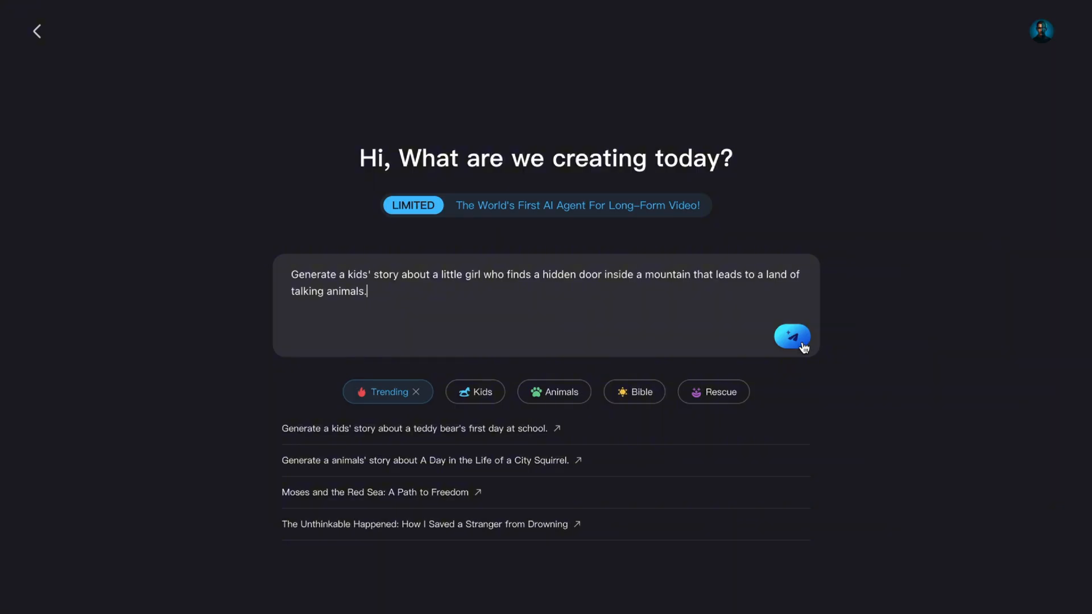
Generate the script 'Lily and the Whispering Mountain' and ask the agent 'Please make it longer'
left_click(792, 336)
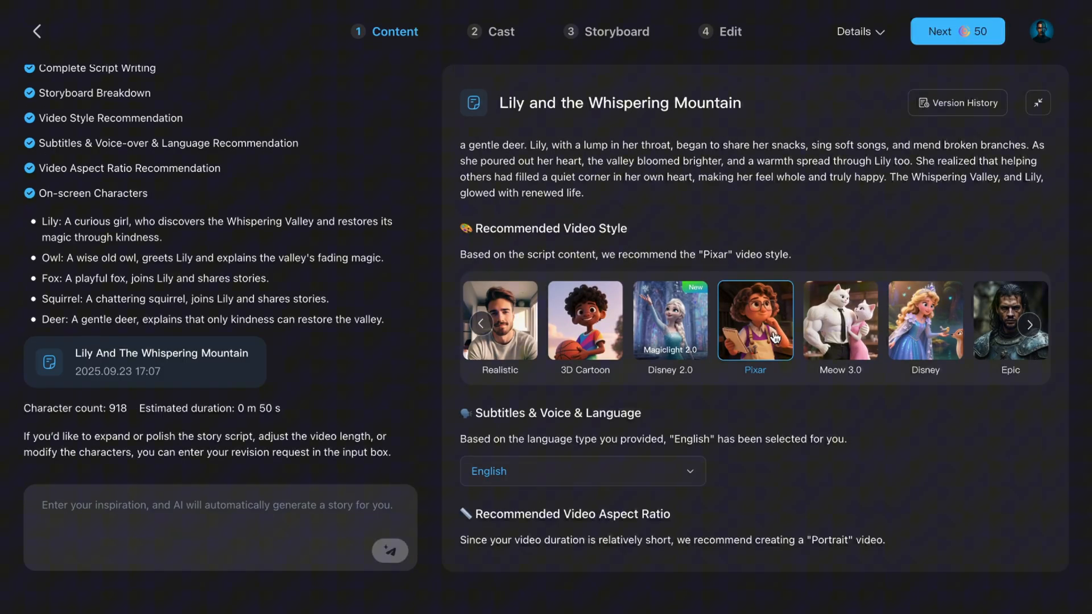
type("Please make it longer")
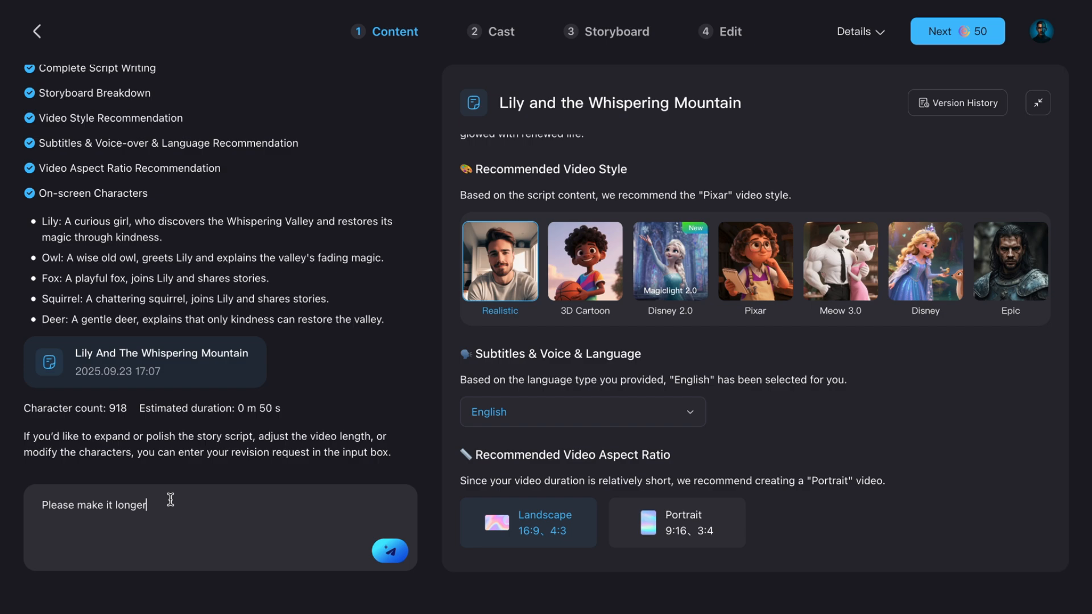
left_click(390, 550)
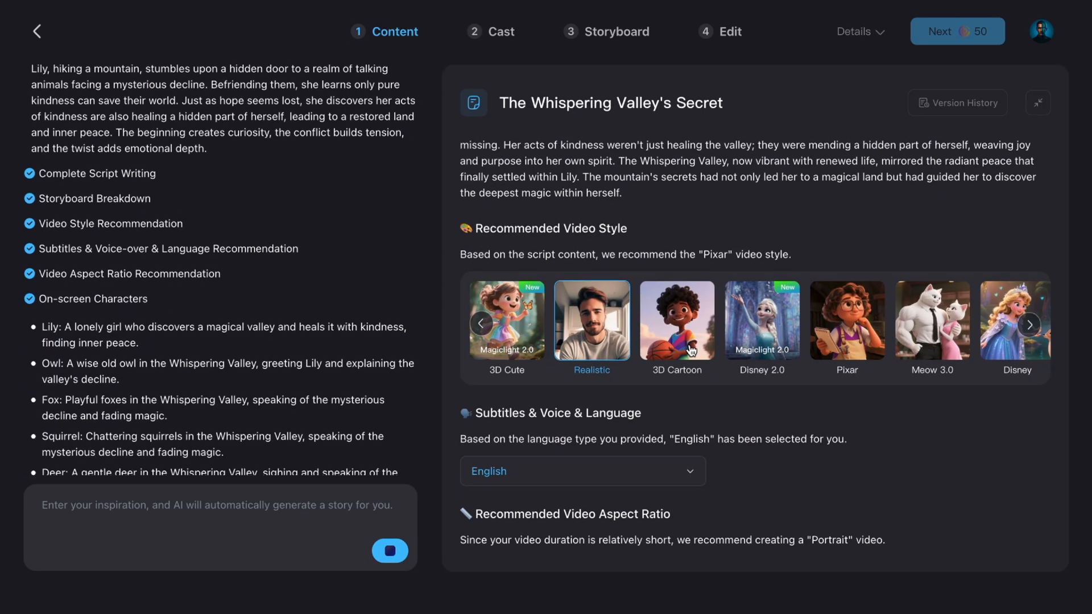
Review the revised script, pick the Pixar style and keep English for subtitles and voice
scroll("down", 3)
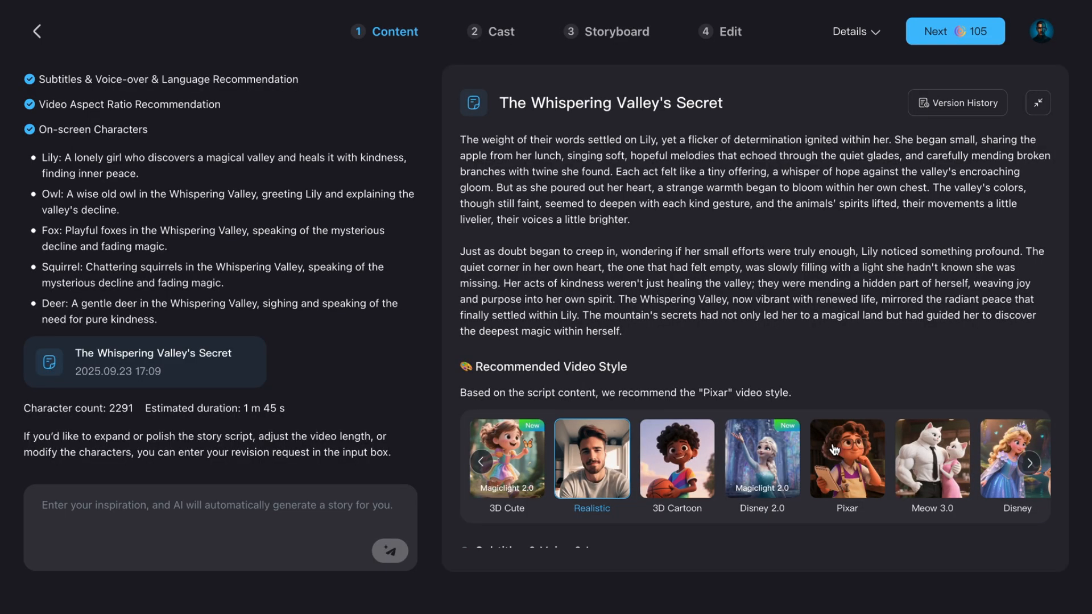
scroll("up", 3)
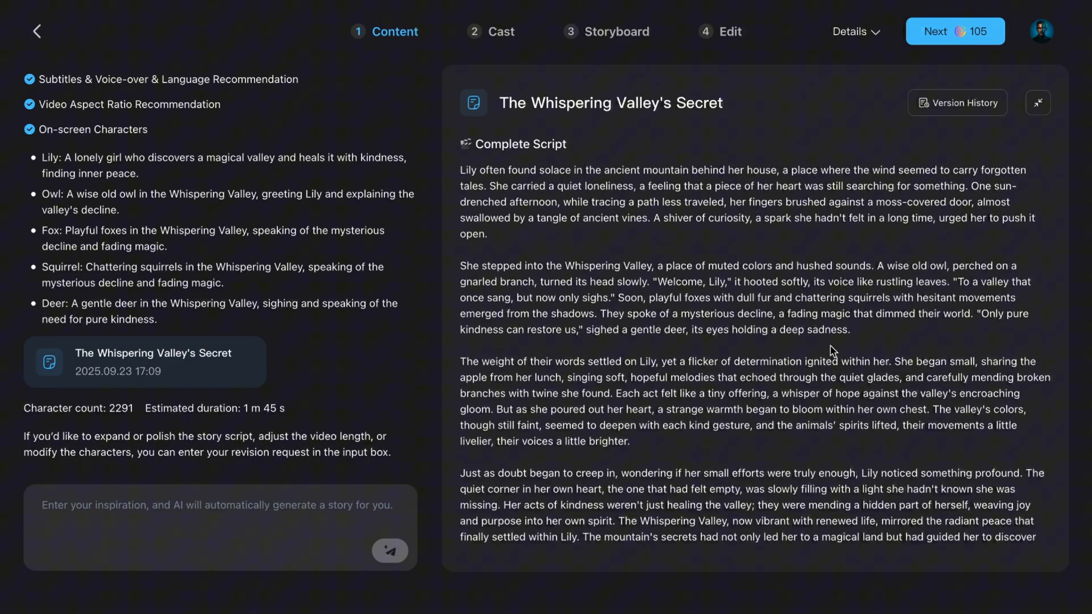
scroll("down", 3)
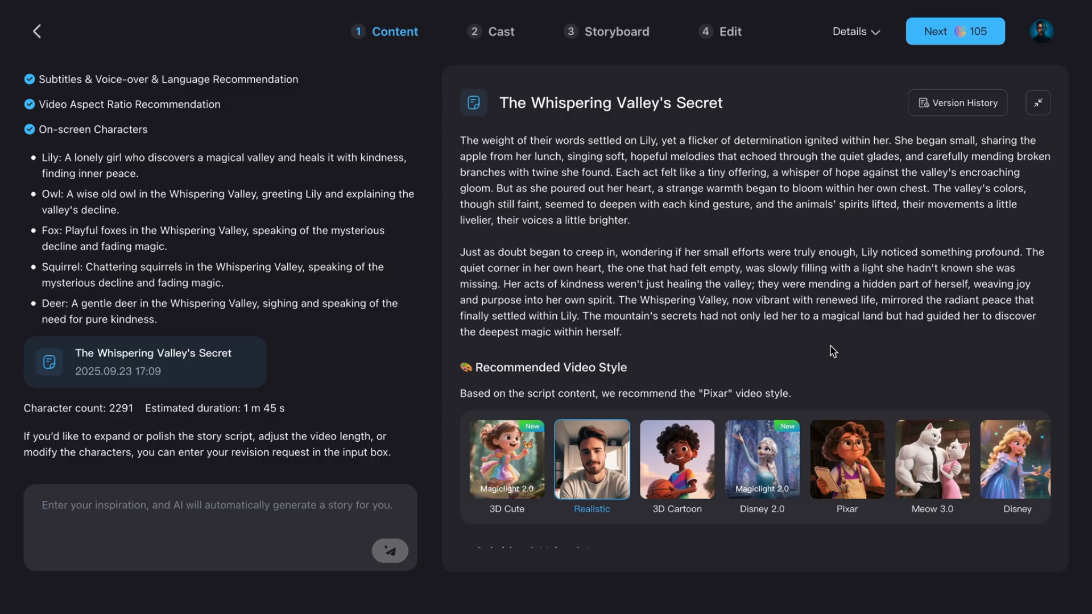
scroll("down", 3)
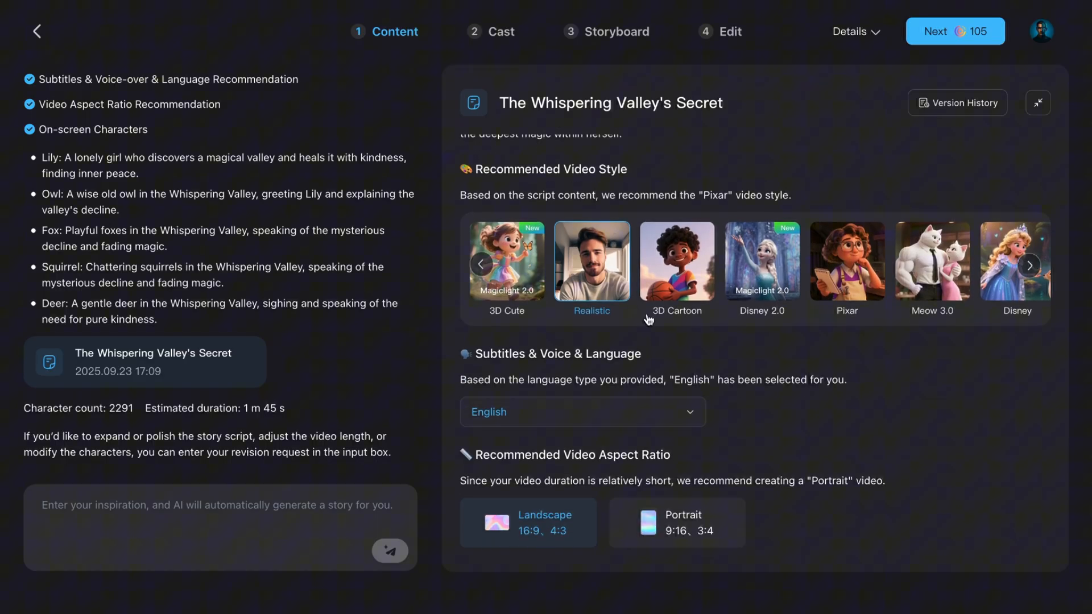
mouse_move(589, 280)
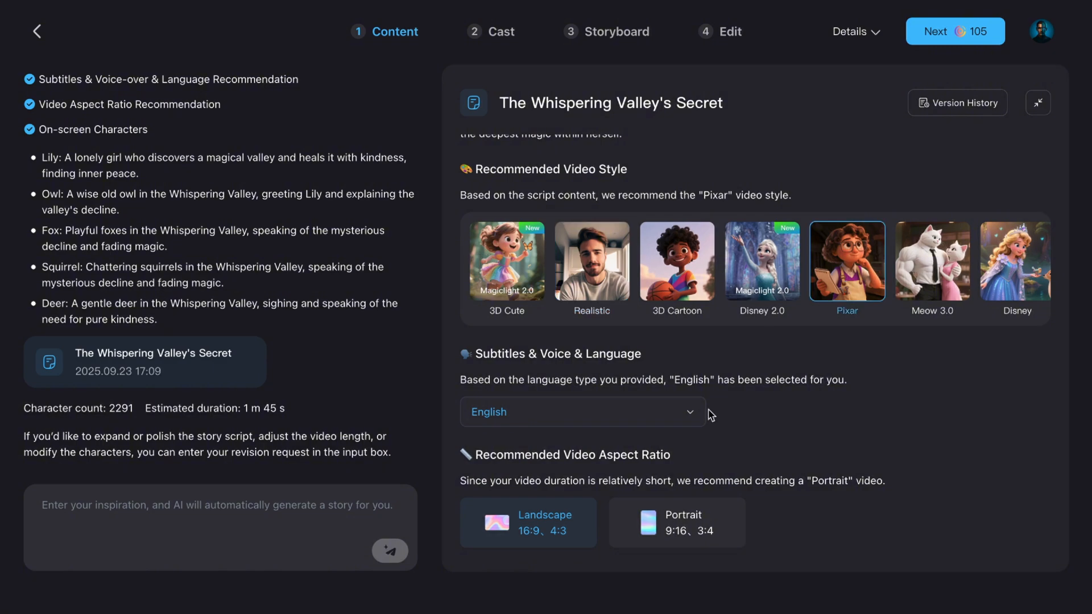
left_click(583, 412)
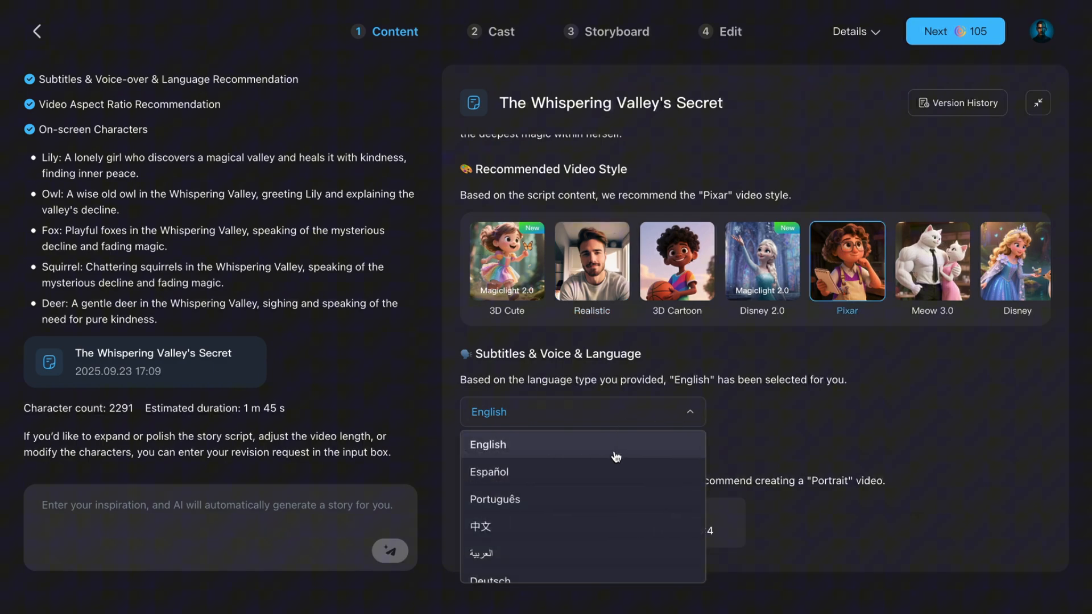
left_click(487, 444)
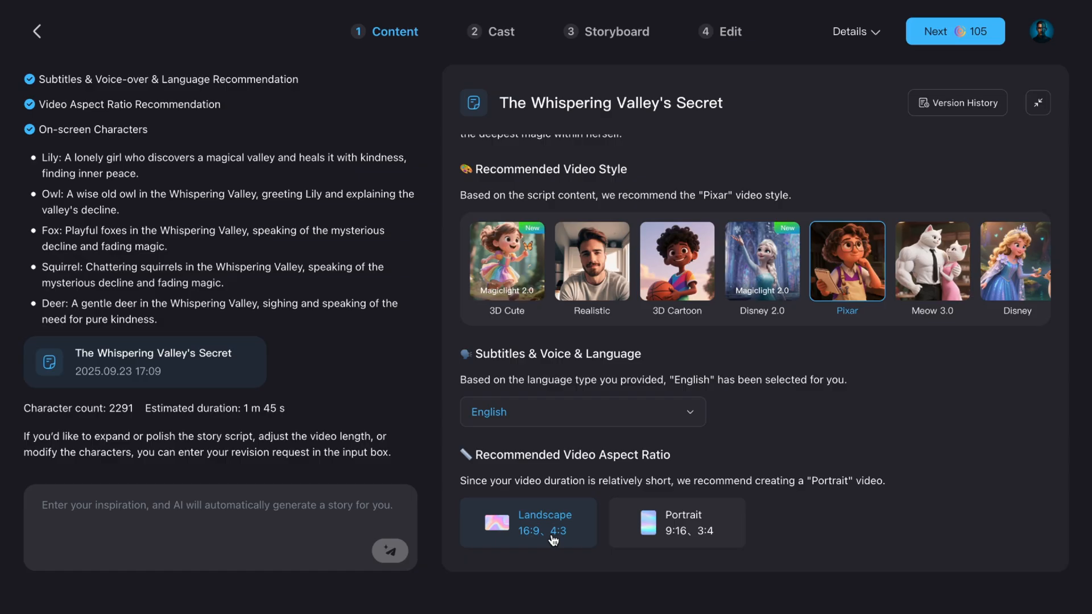
mouse_move(548, 539)
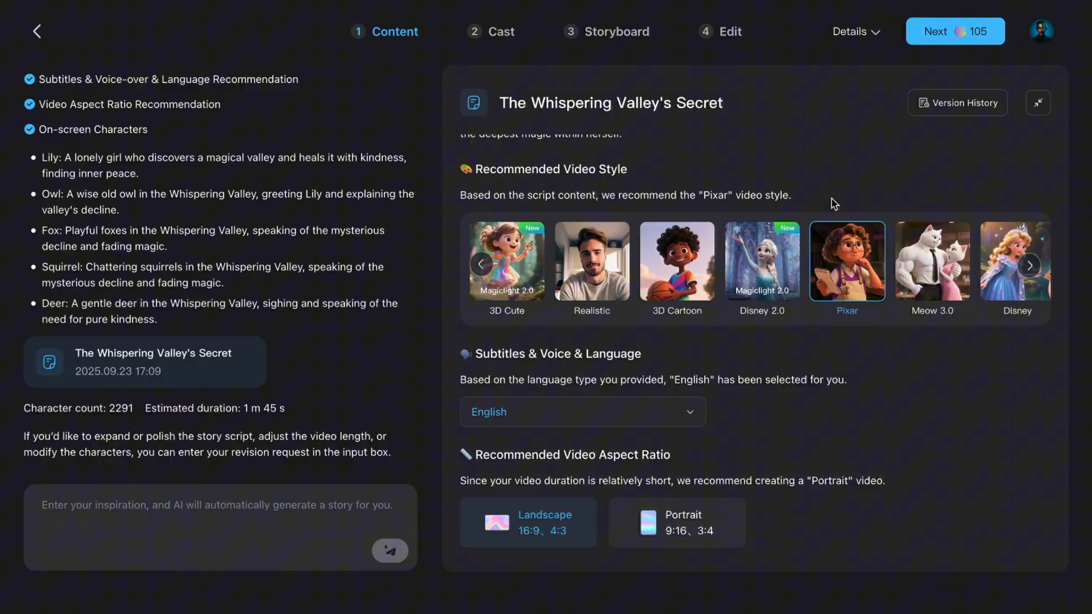
Advance to the Cast step and open Lily's card in the Character Library
left_click(954, 31)
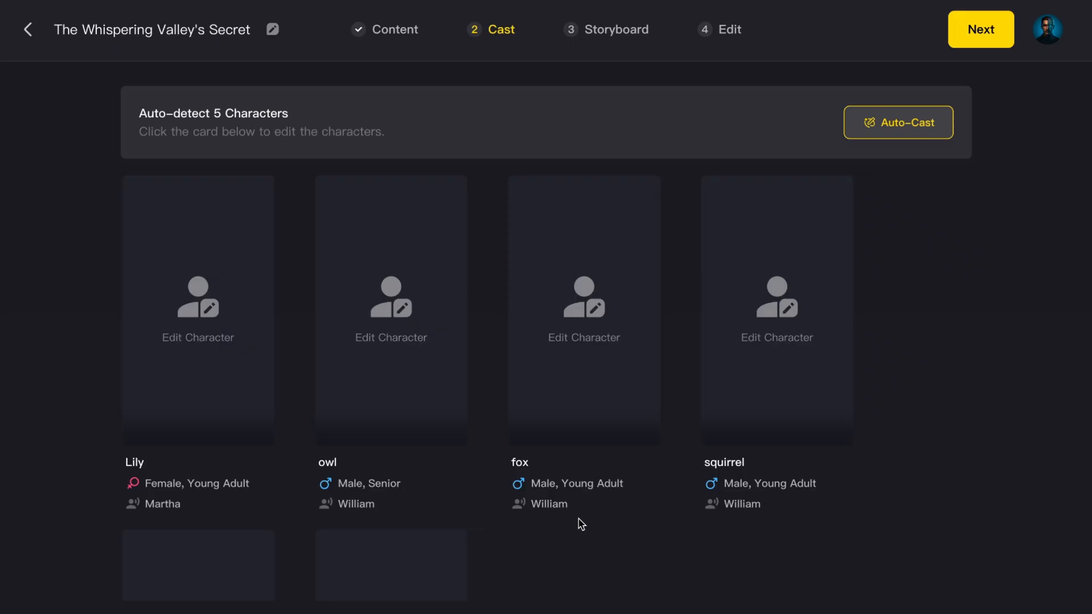
scroll("down", 3)
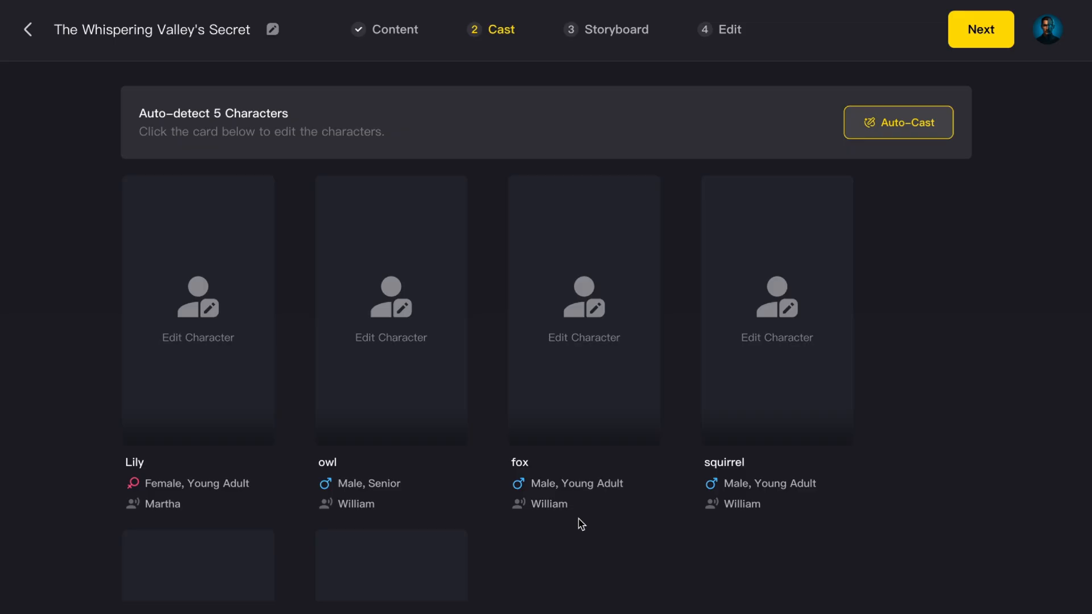
mouse_move(951, 404)
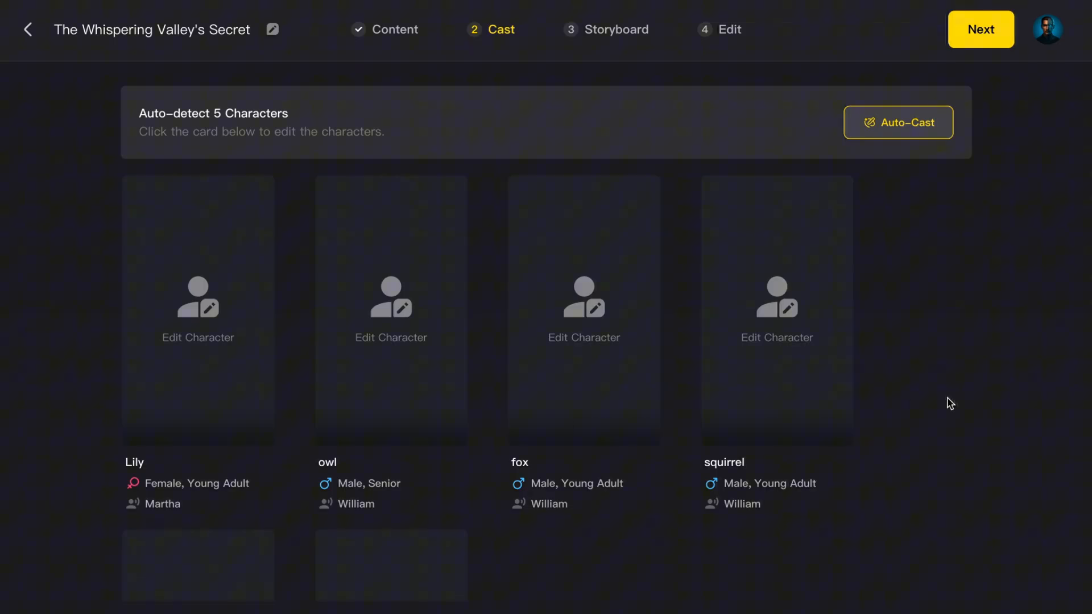
mouse_move(946, 244)
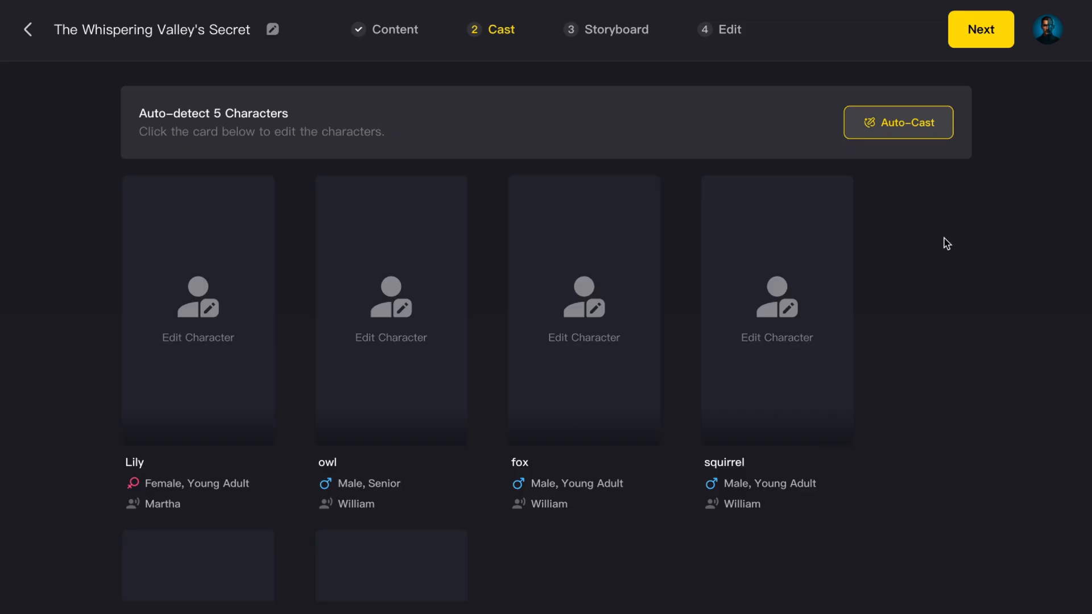
left_click(897, 123)
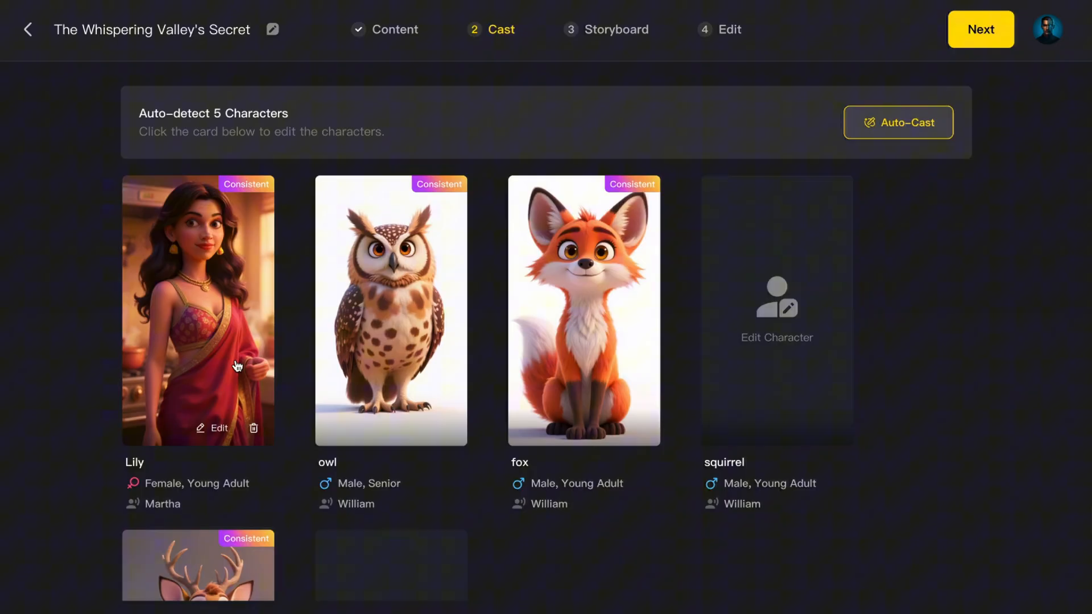
mouse_move(226, 348)
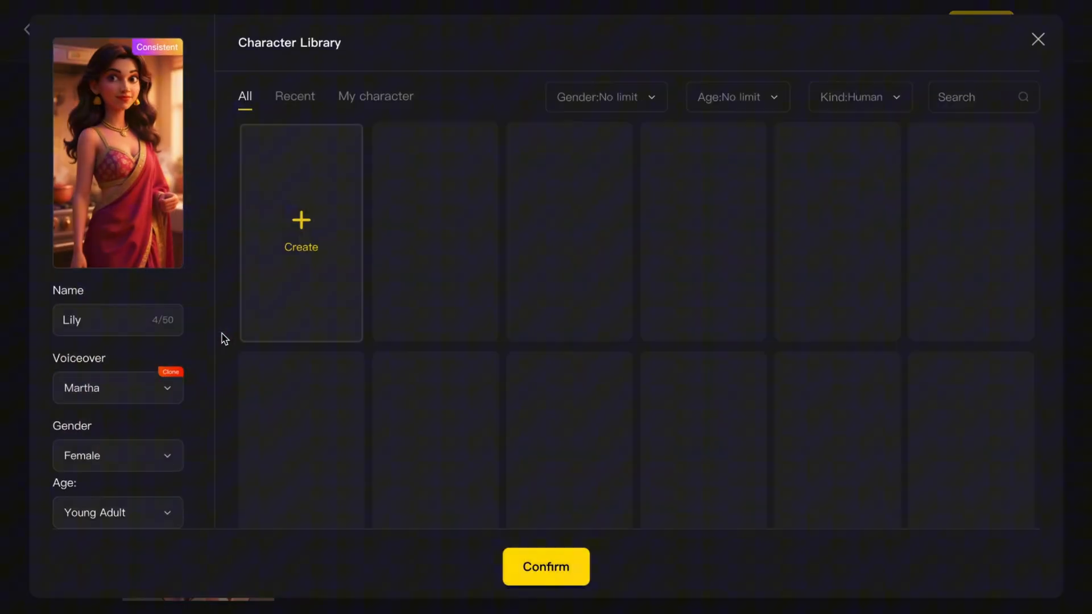
Generate and apply a new Lily: a curious brown-haired girl in an explorer outfit
left_click(301, 233)
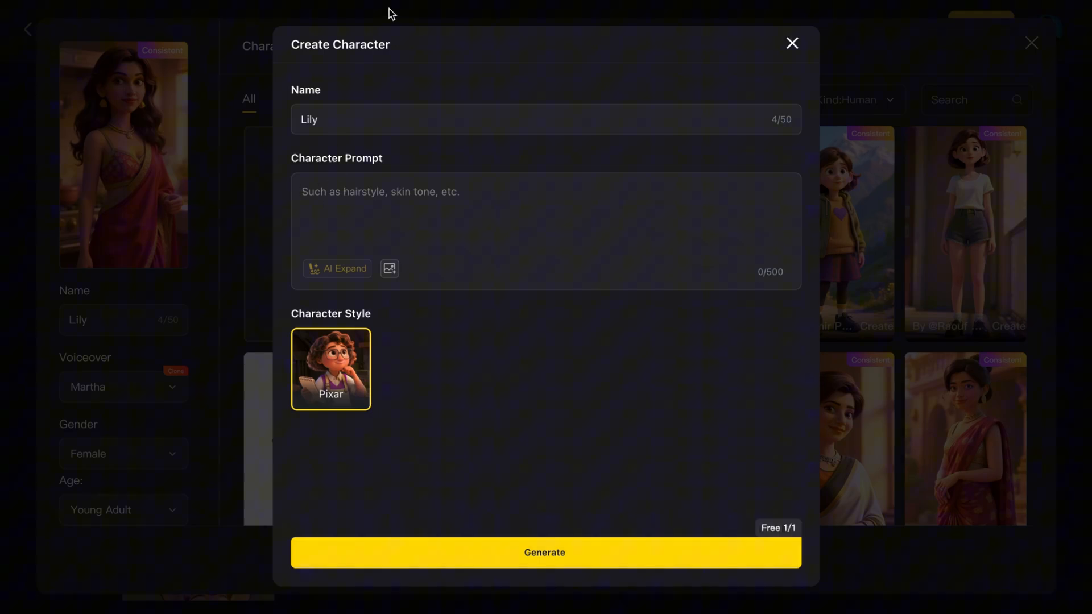
type("A curious little girl with brown hair, wearing an explorer outfit")
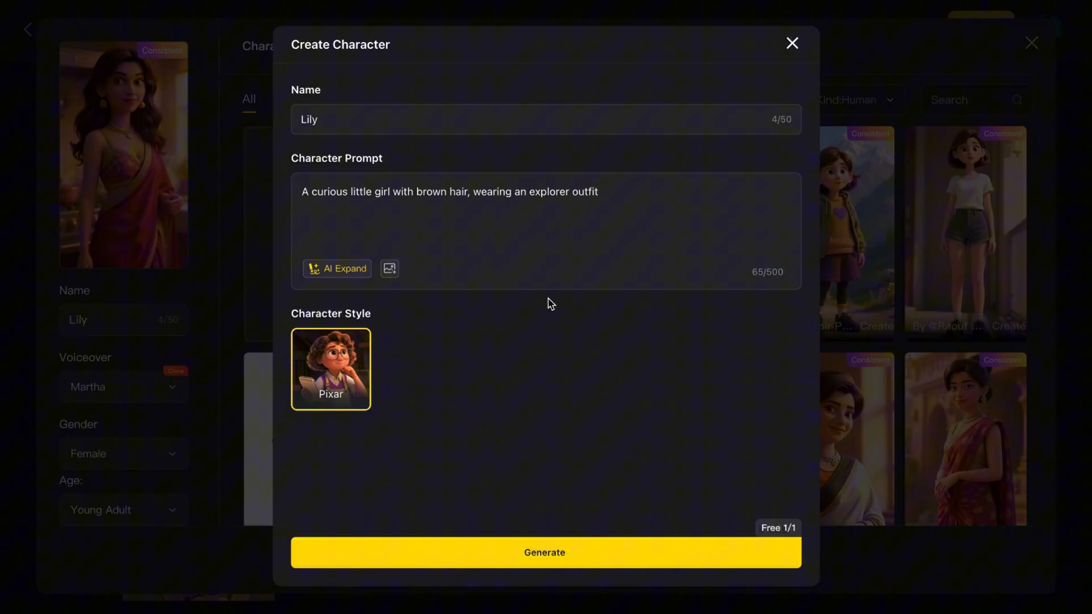
mouse_move(633, 535)
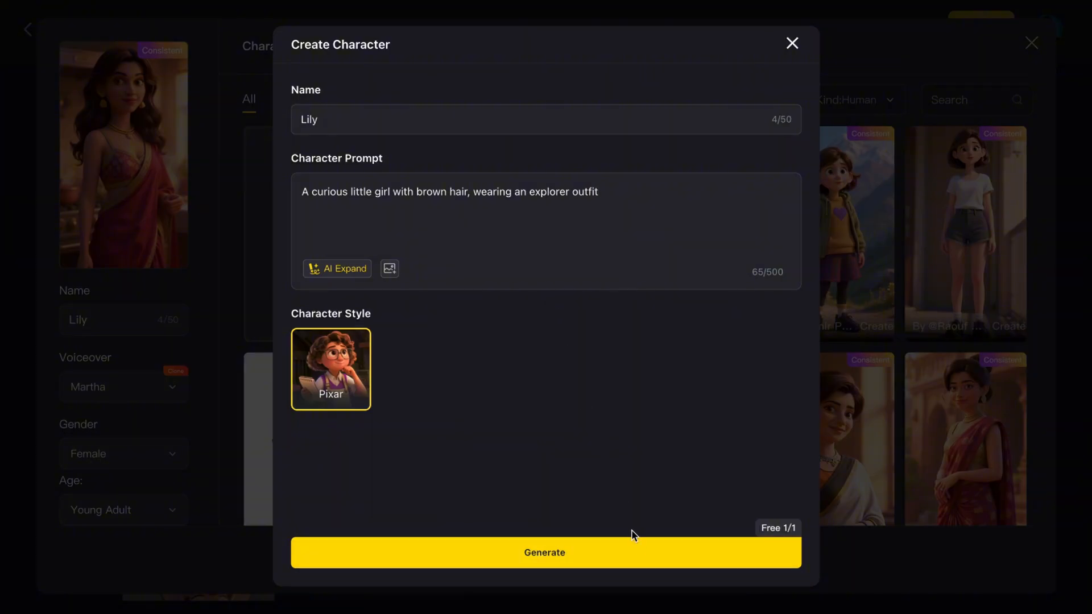
mouse_move(641, 551)
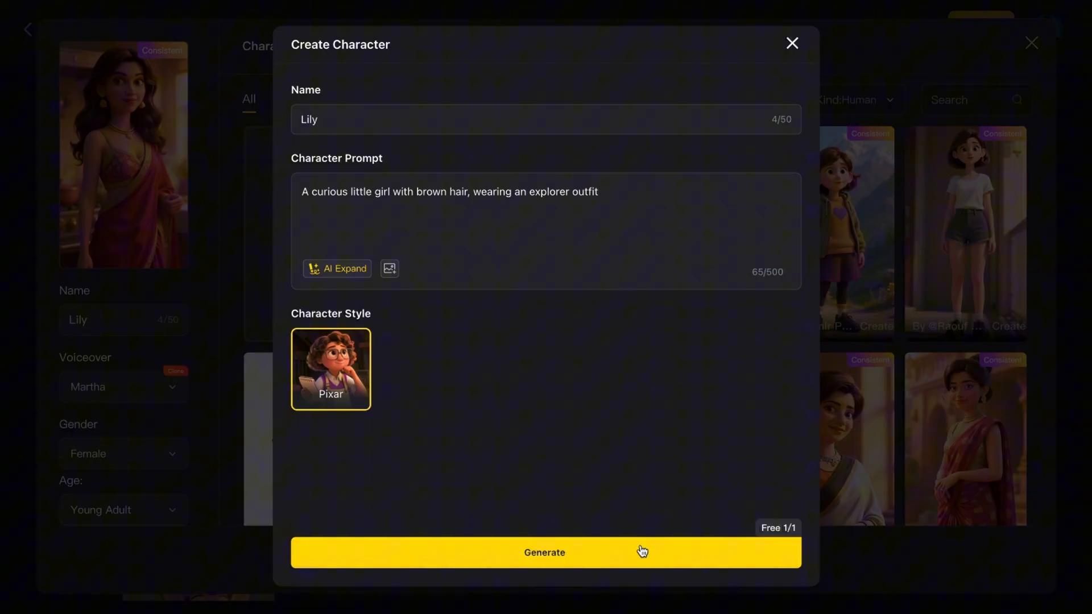
left_click(544, 553)
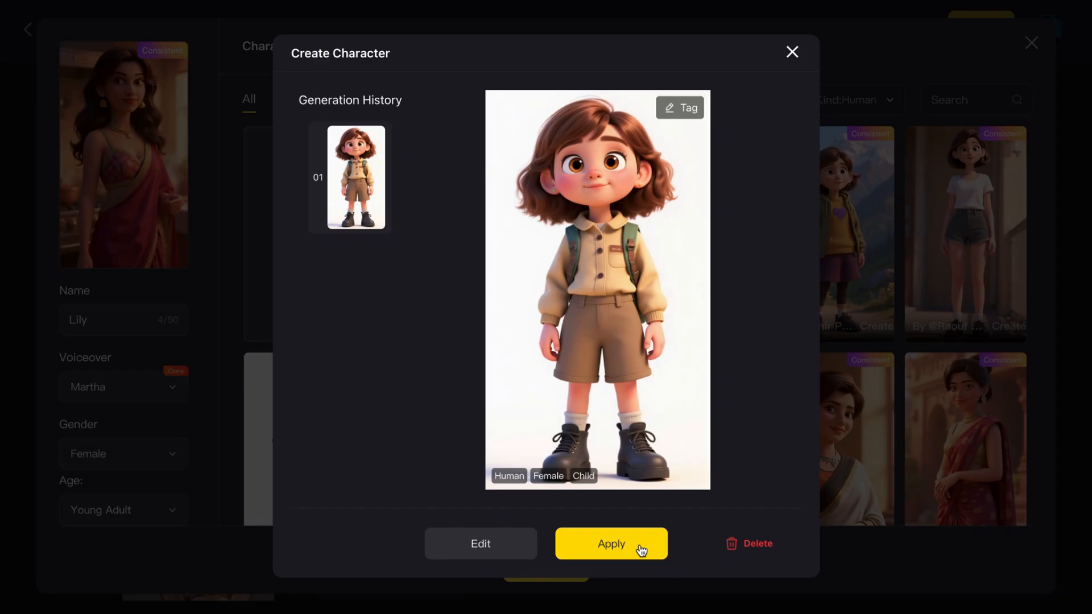
left_click(611, 544)
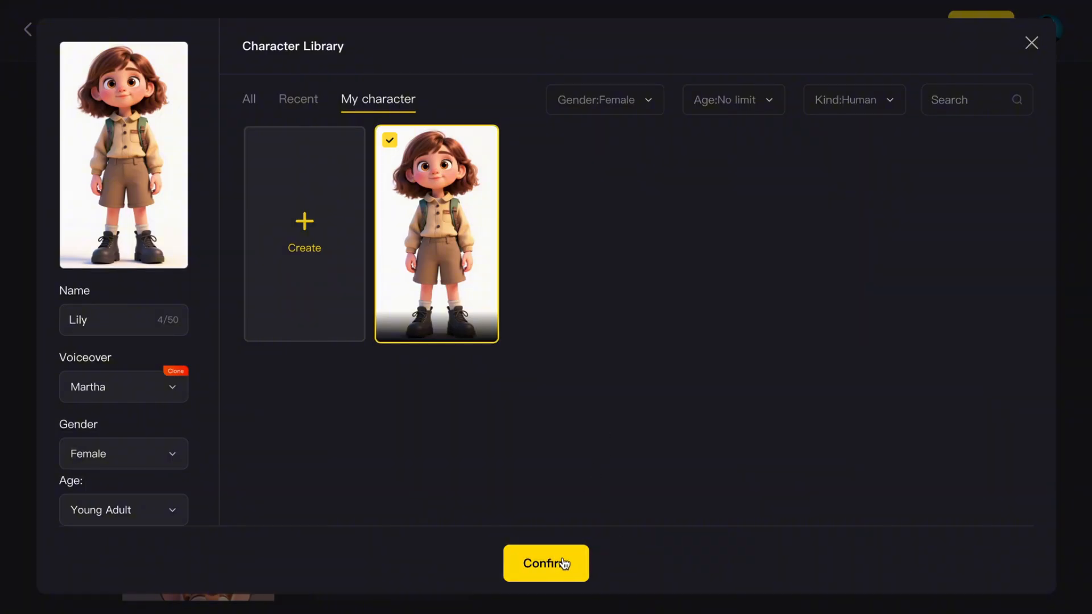
left_click(546, 563)
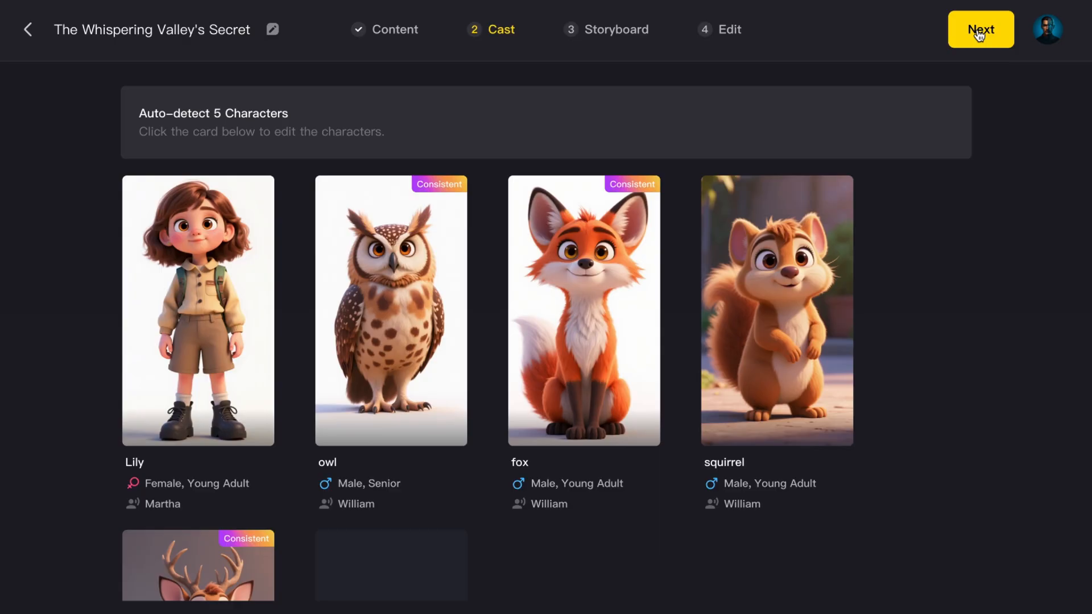
Move to the storyboards and regenerate scene 3 with the prompt 'Make Lily stand'
left_click(979, 29)
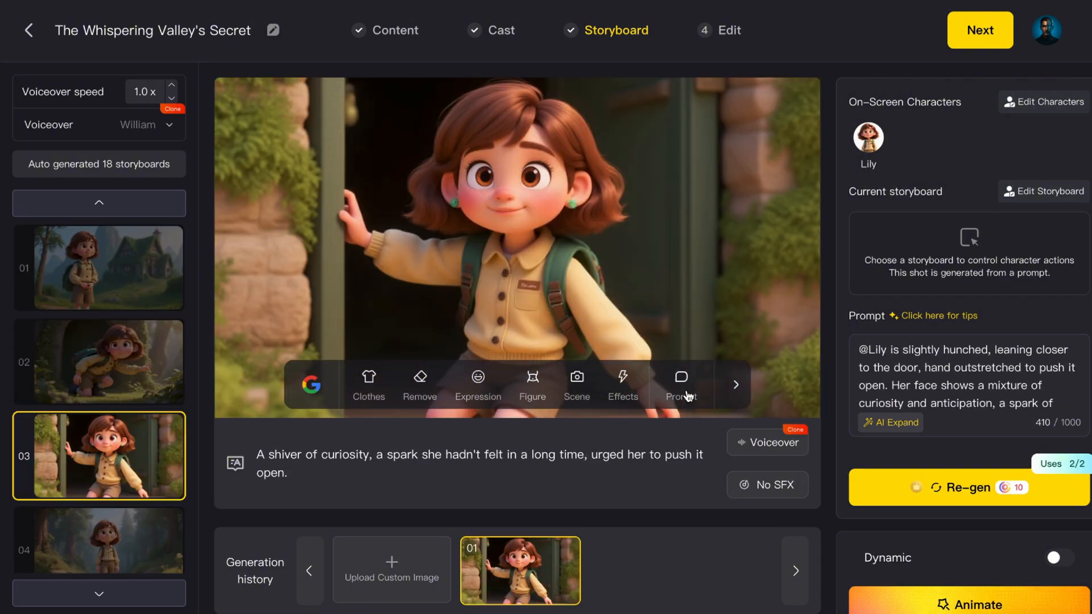
left_click(680, 383)
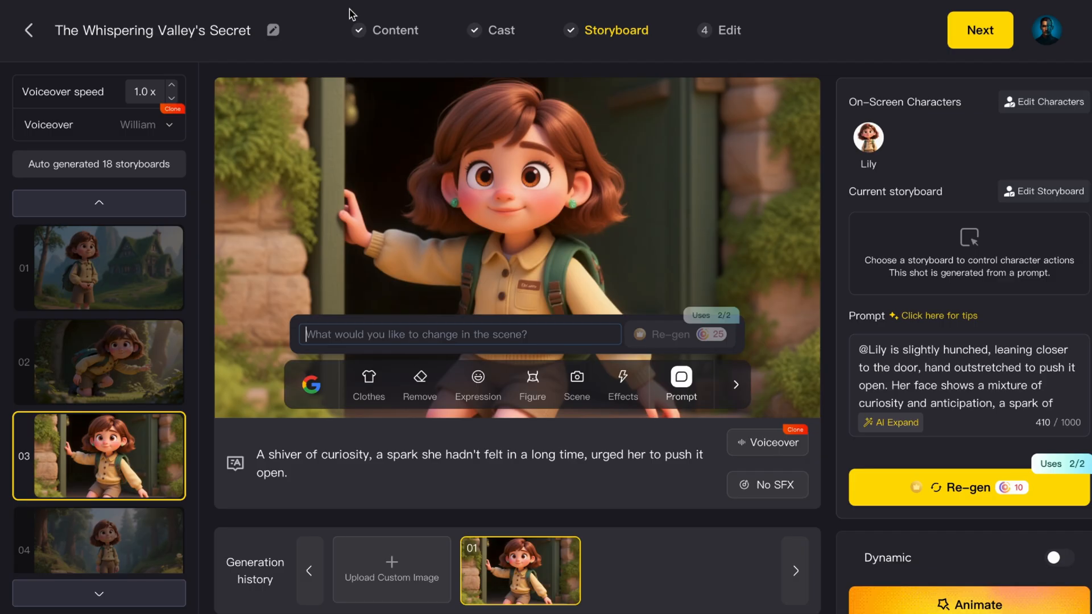
mouse_move(564, 316)
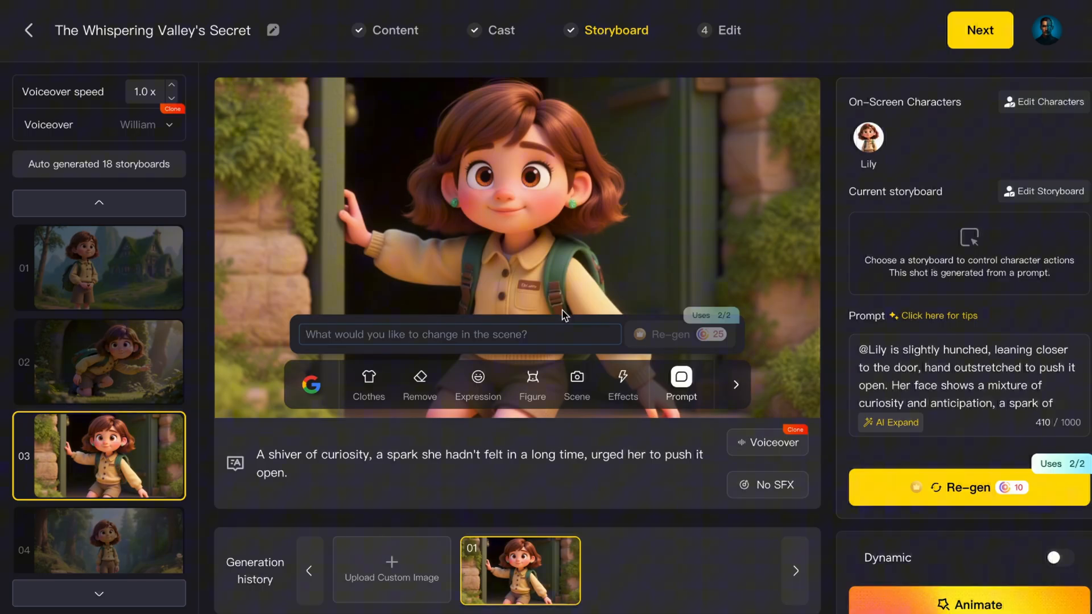
type("Make Lily stand")
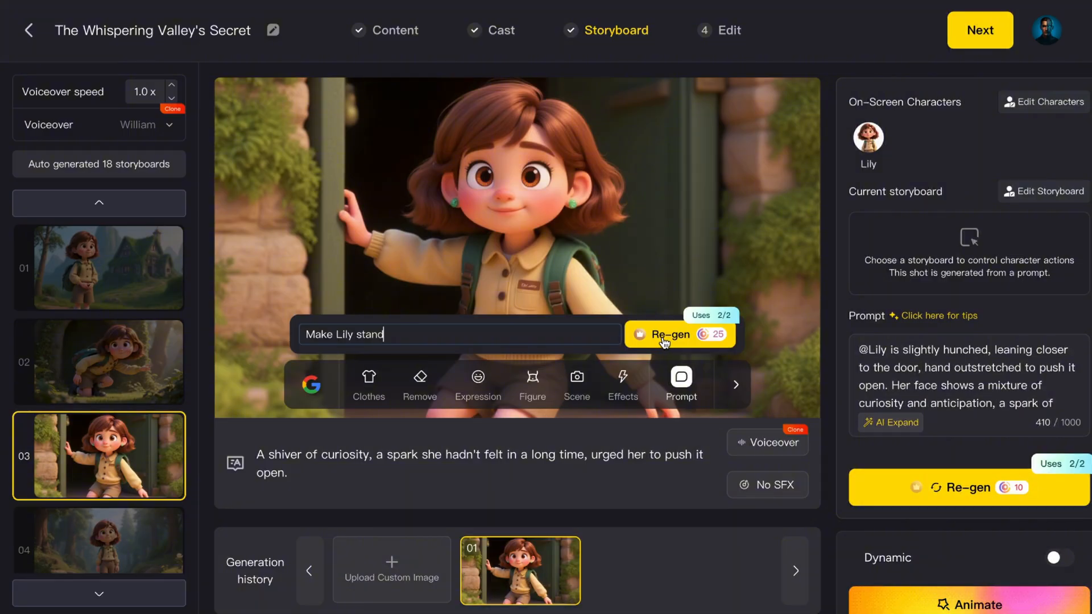
left_click(679, 334)
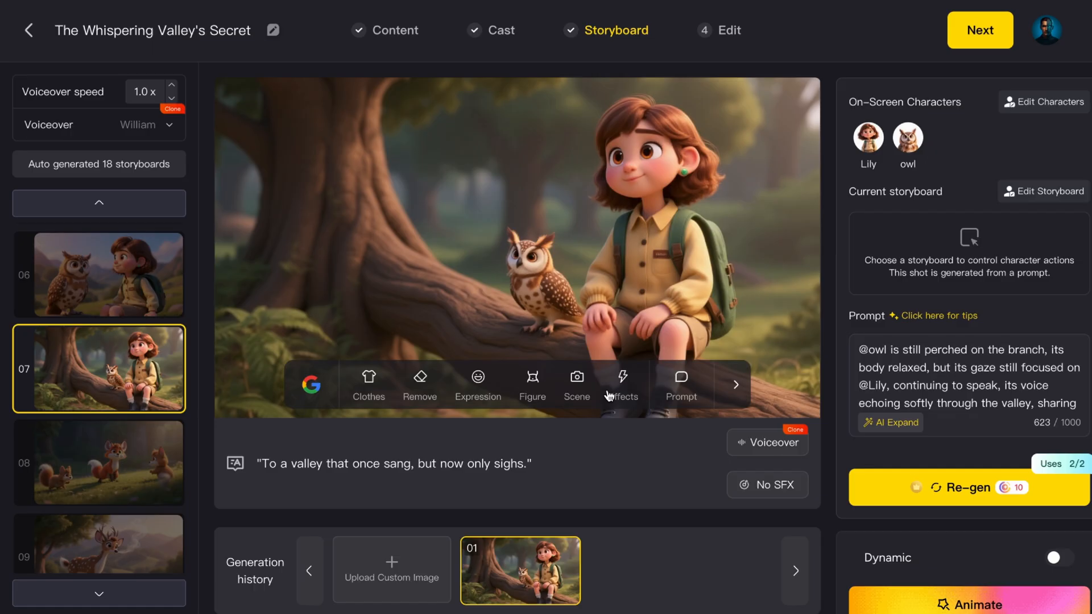
Regenerate scene 7 so the owl lands on Lily's hand
left_click(680, 385)
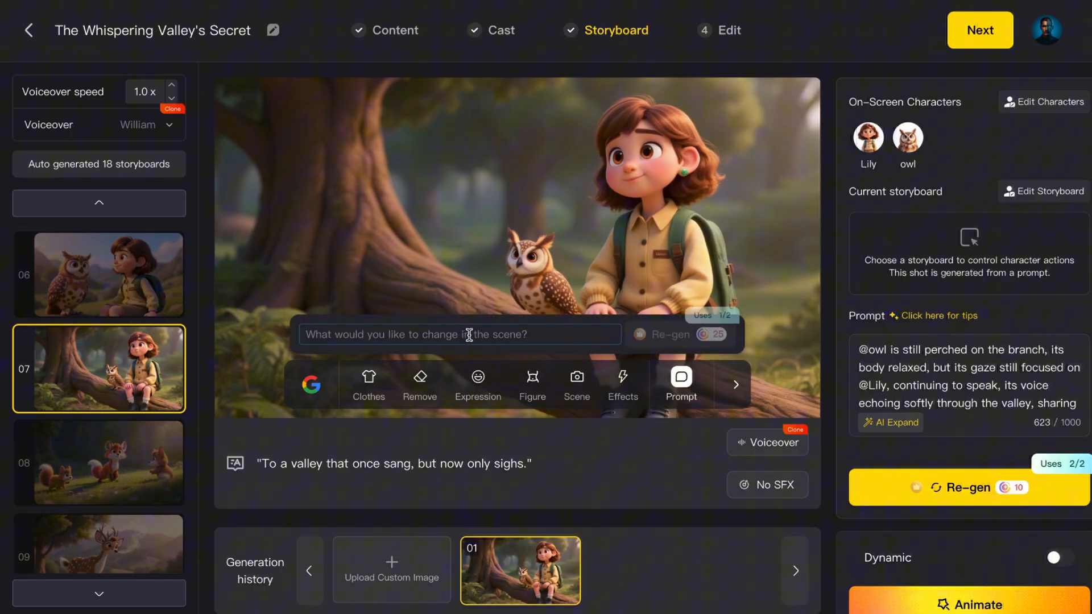
type("Make the Owl that lands on Lily's hand")
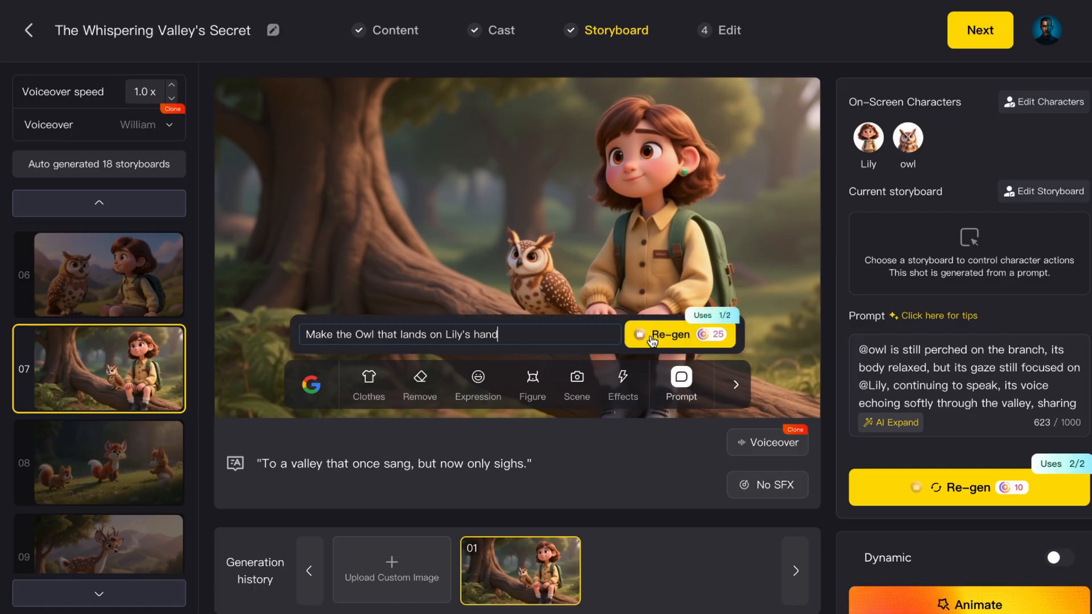
left_click(679, 335)
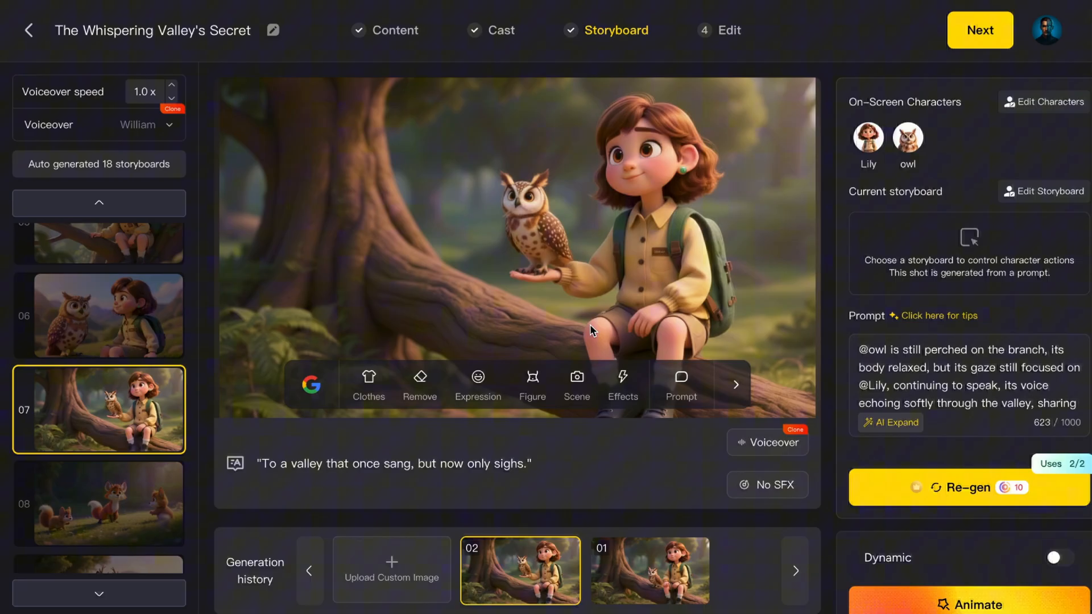
mouse_move(599, 331)
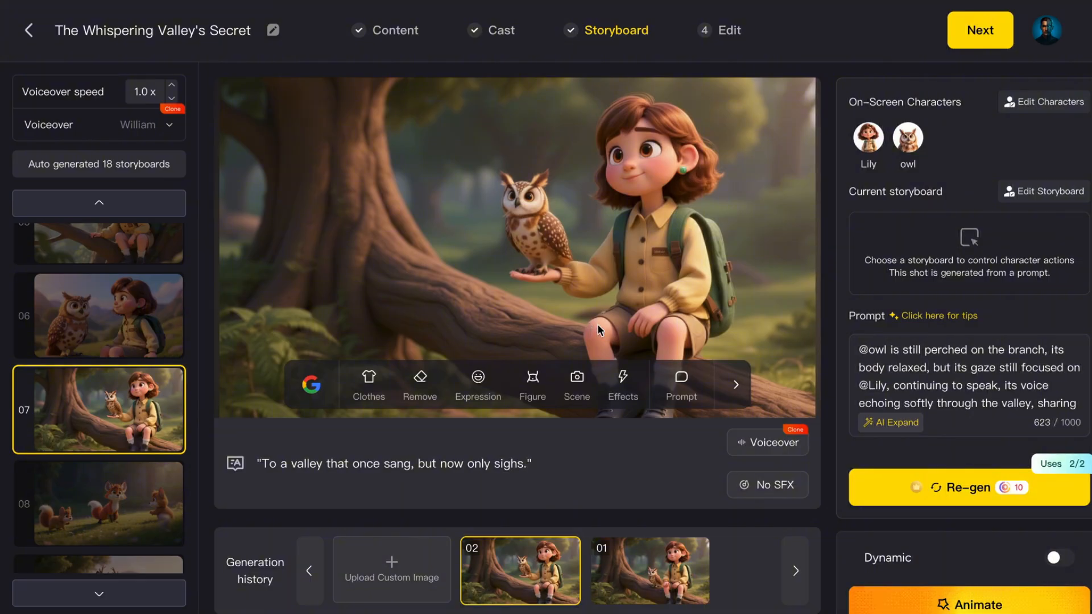
mouse_move(660, 202)
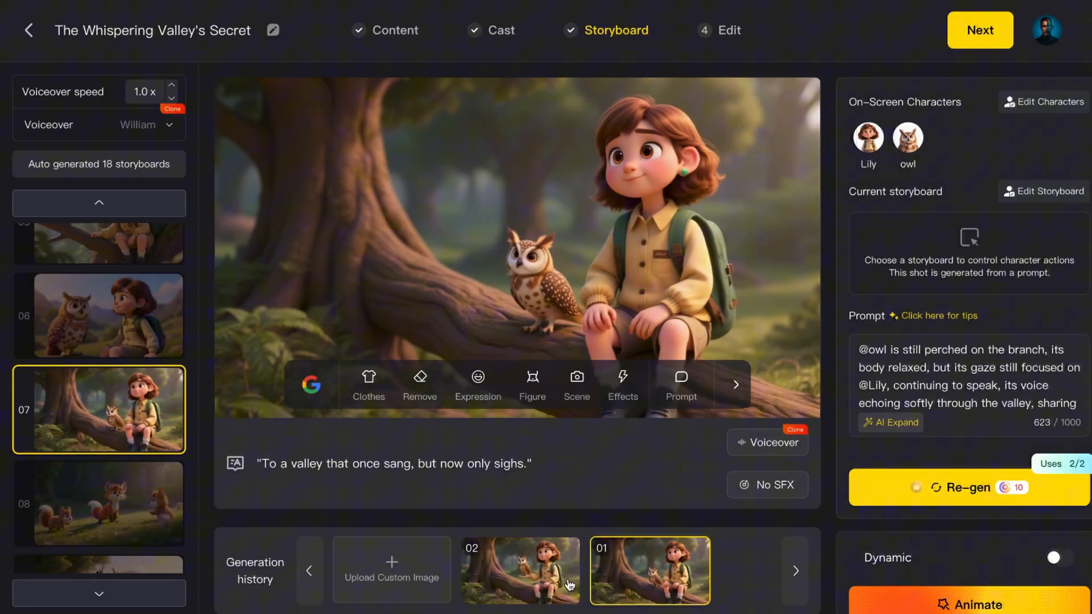
Animate all storyboard scenes at once using the Seedance Pro model
left_click(521, 570)
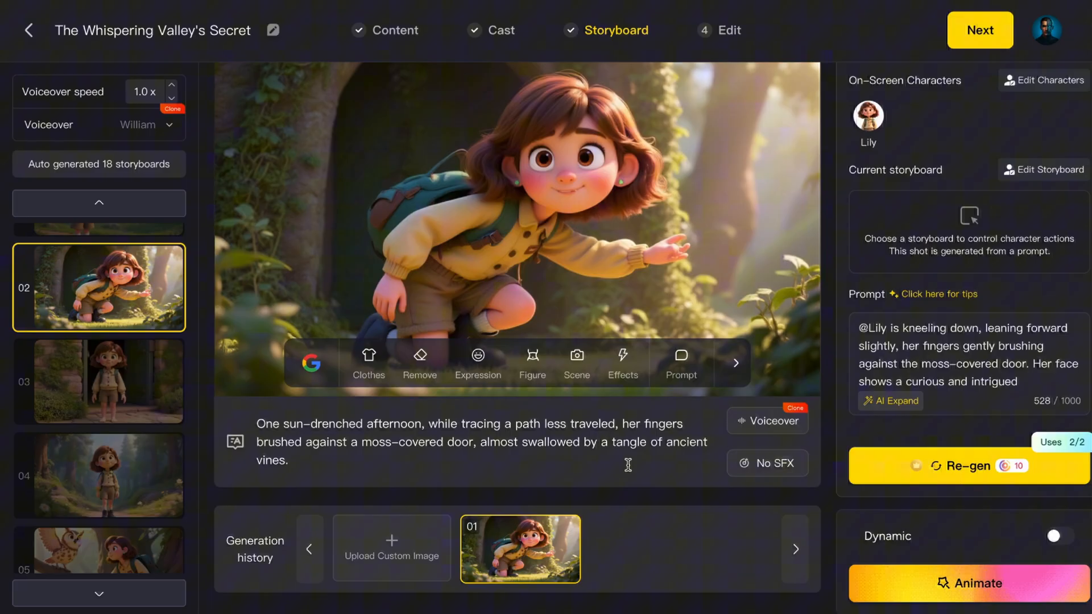
left_click(969, 583)
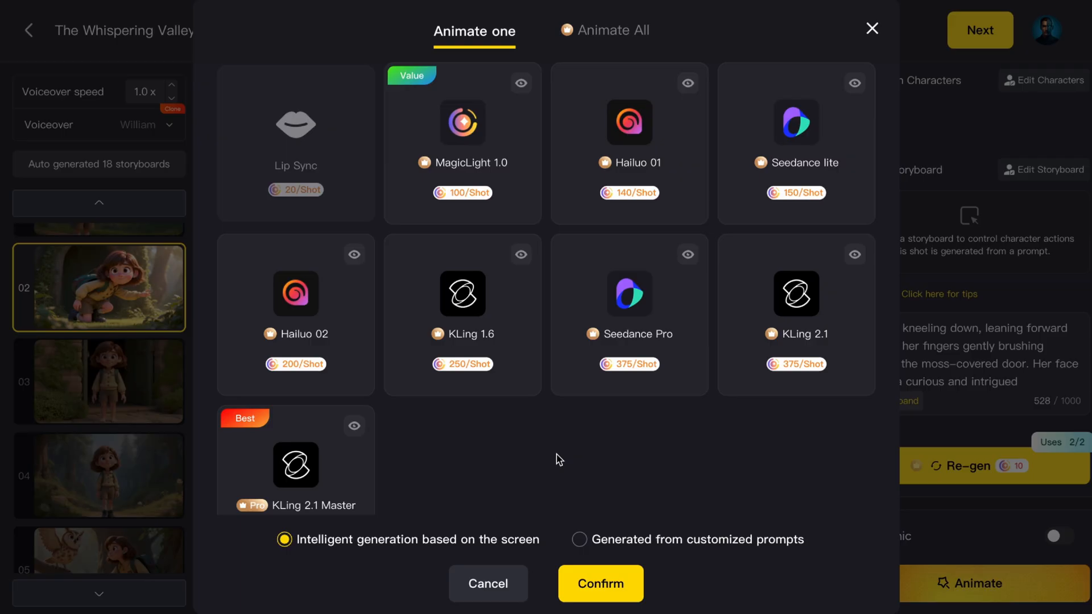
left_click(627, 314)
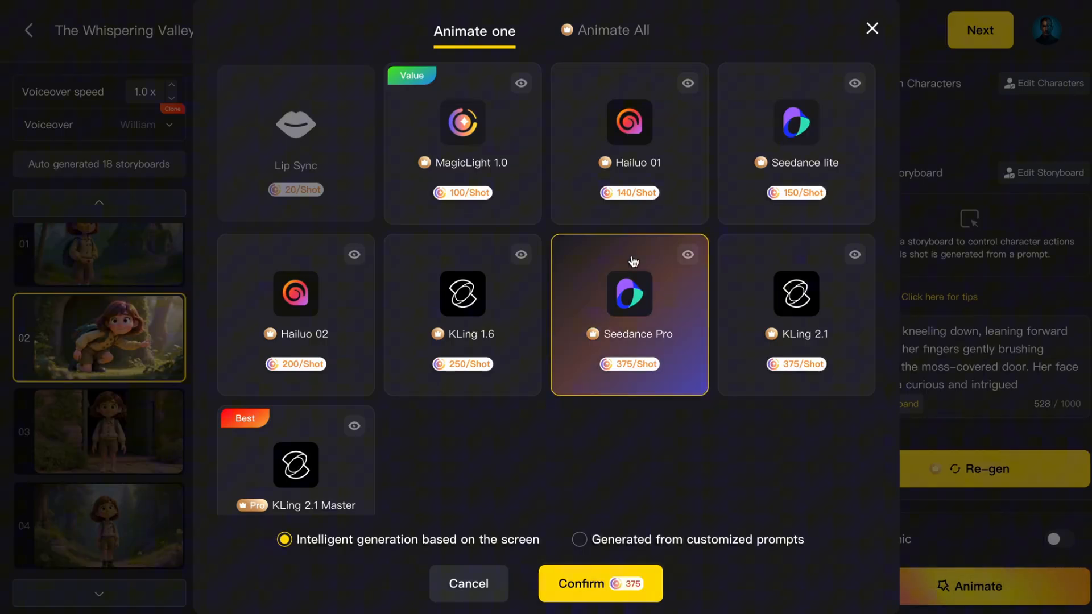
mouse_move(601, 97)
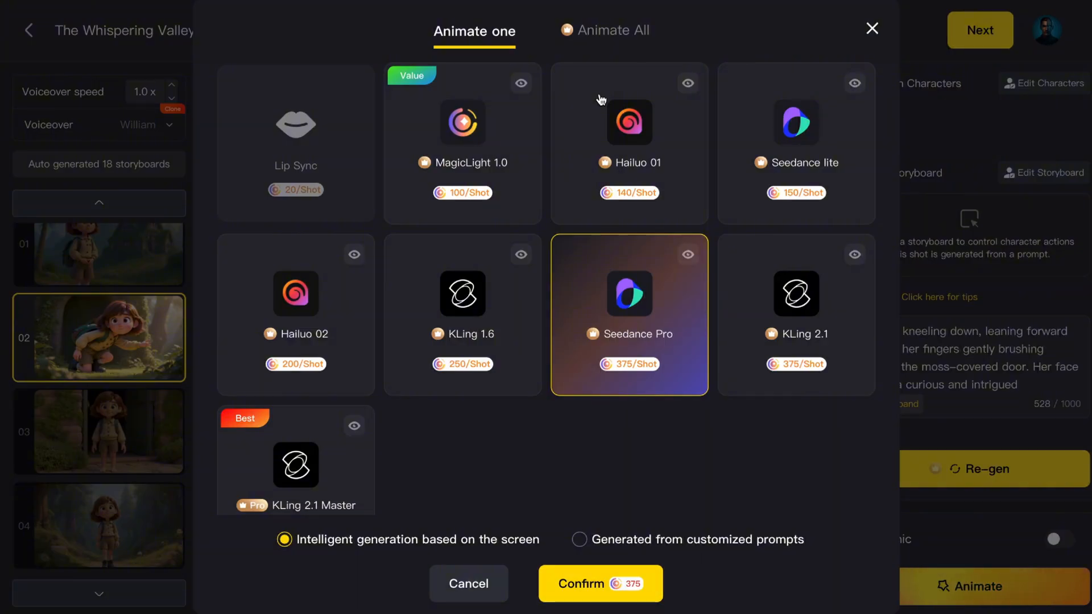
left_click(611, 31)
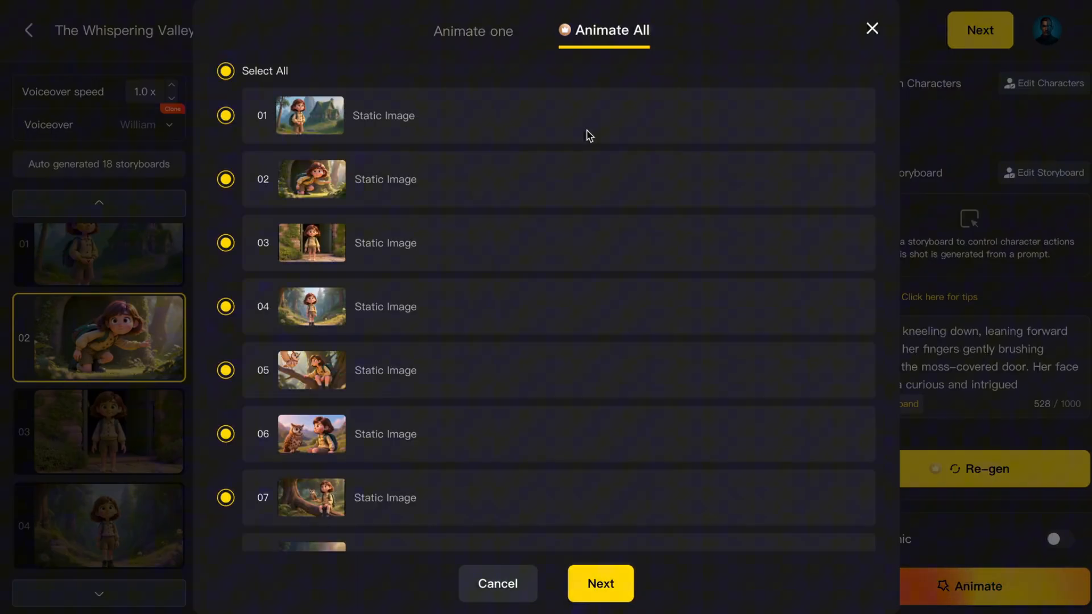
left_click(598, 584)
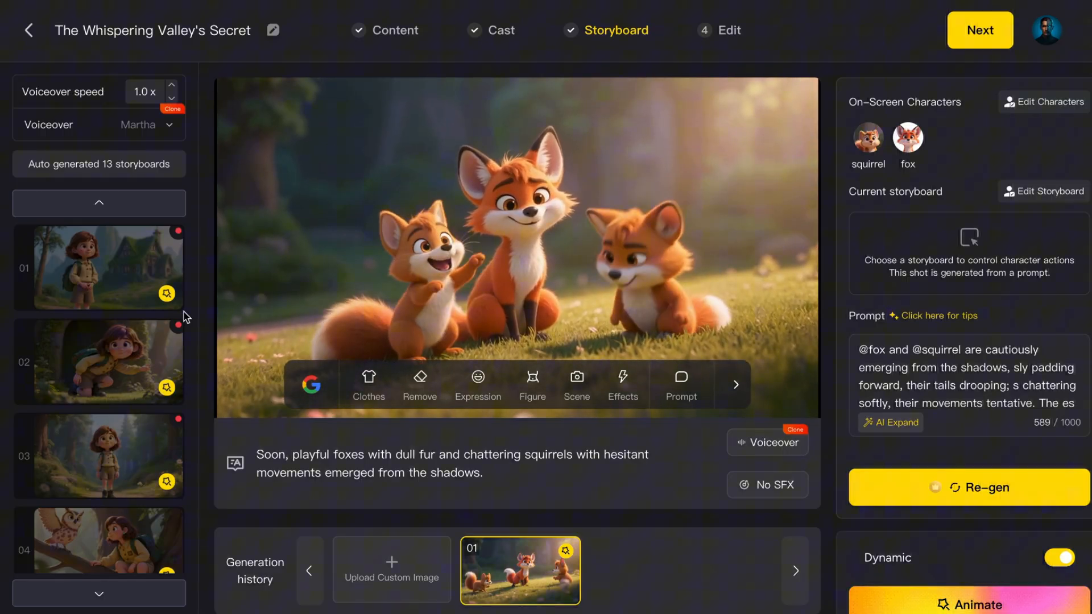
Preview and select Martha as the narrator voice, closing the Voice Cloning form unused
left_click(168, 124)
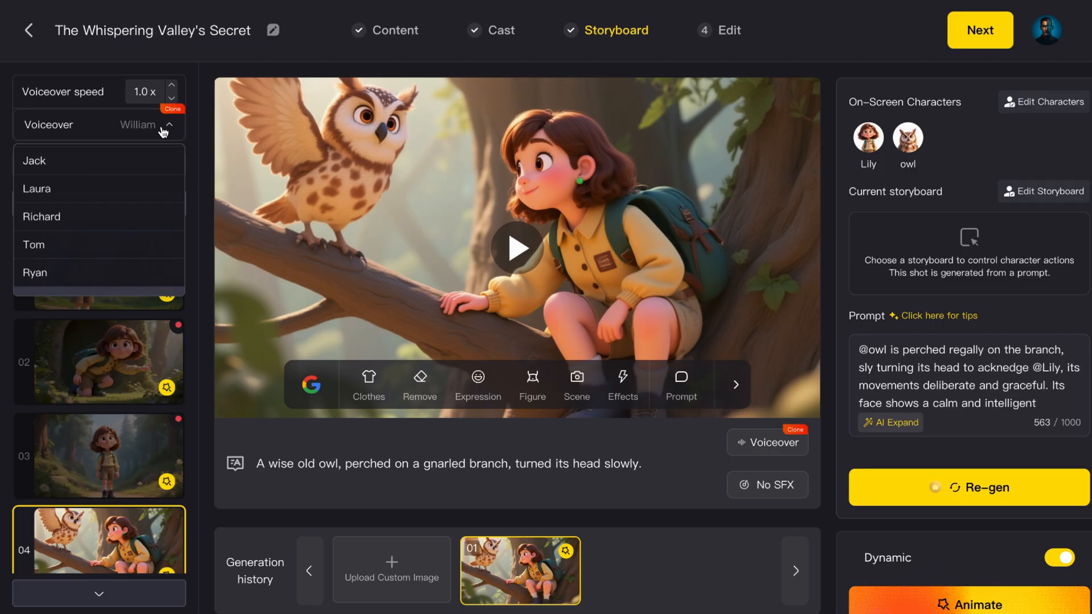
scroll("up", 3)
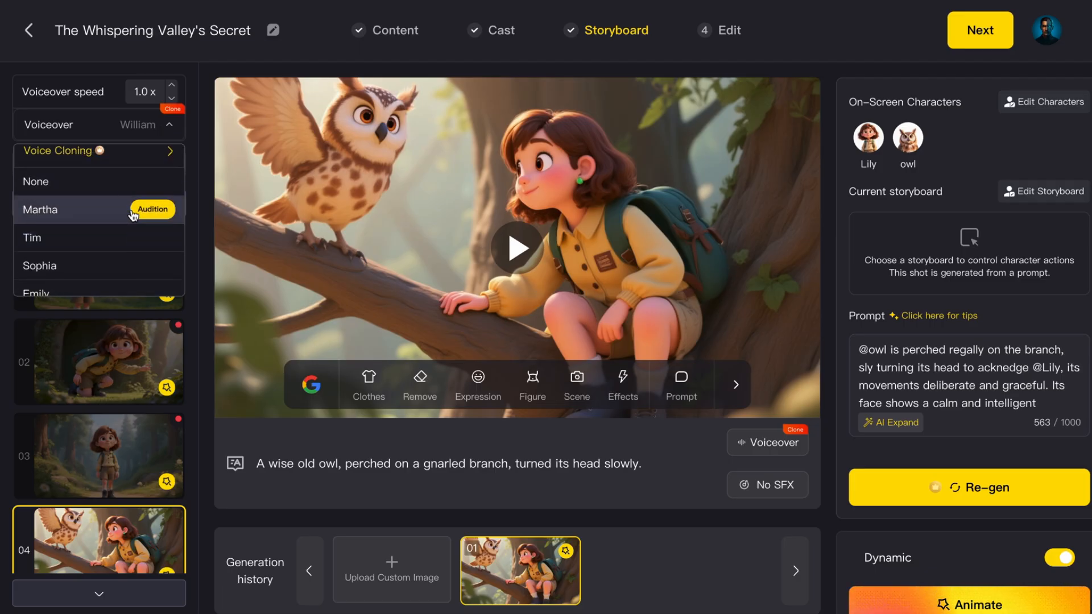
left_click(151, 209)
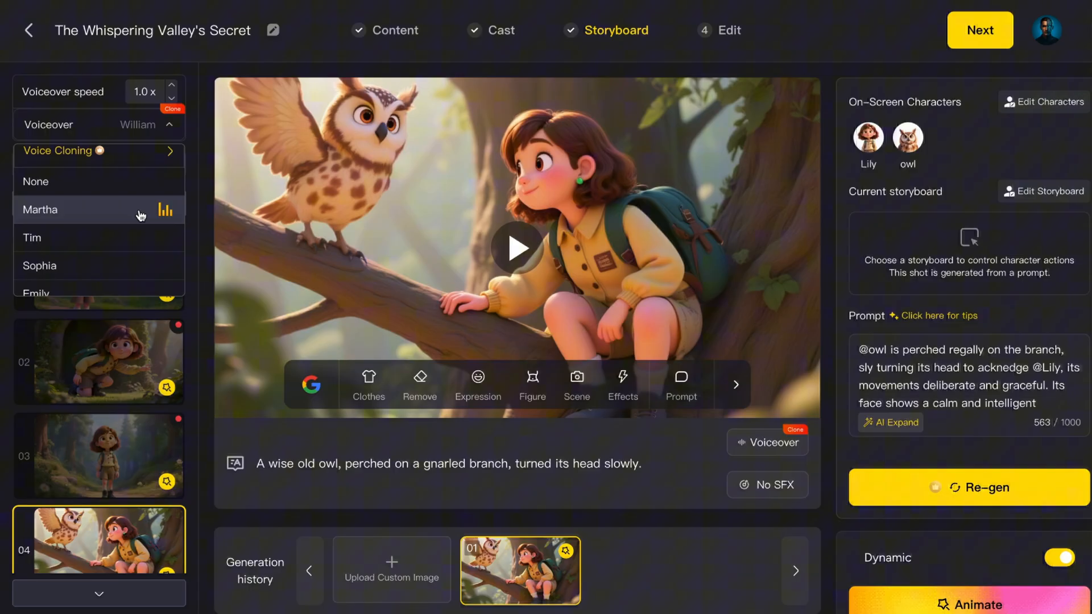
left_click(40, 210)
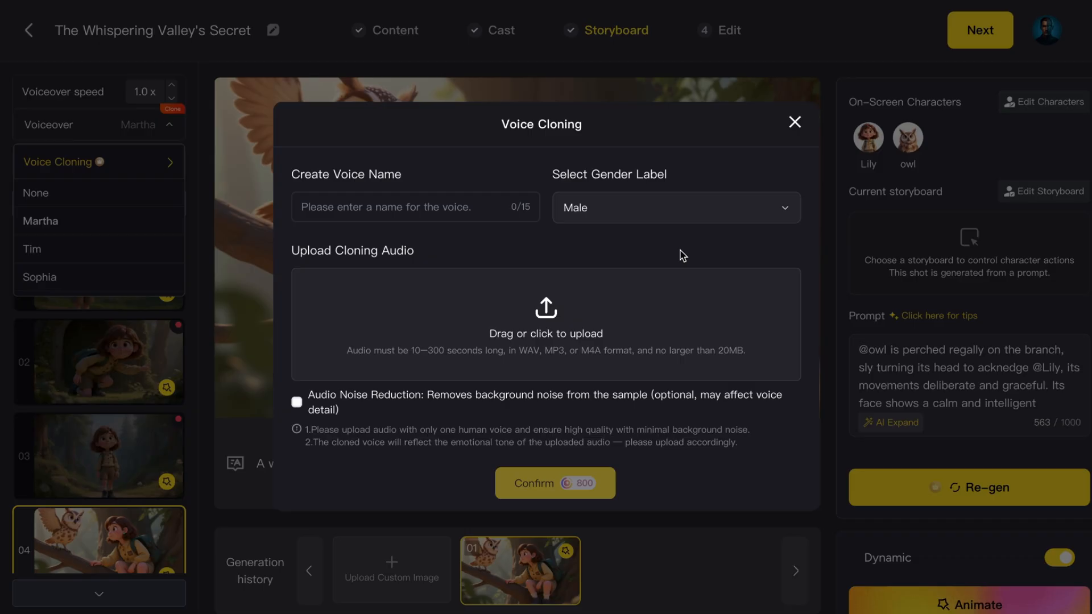
mouse_move(794, 122)
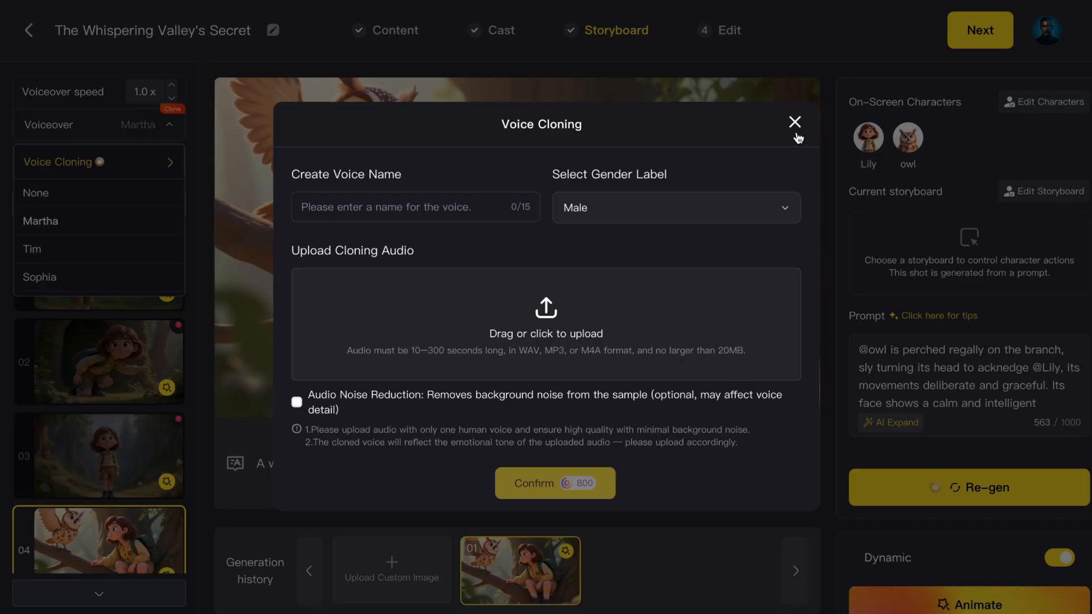
left_click(794, 123)
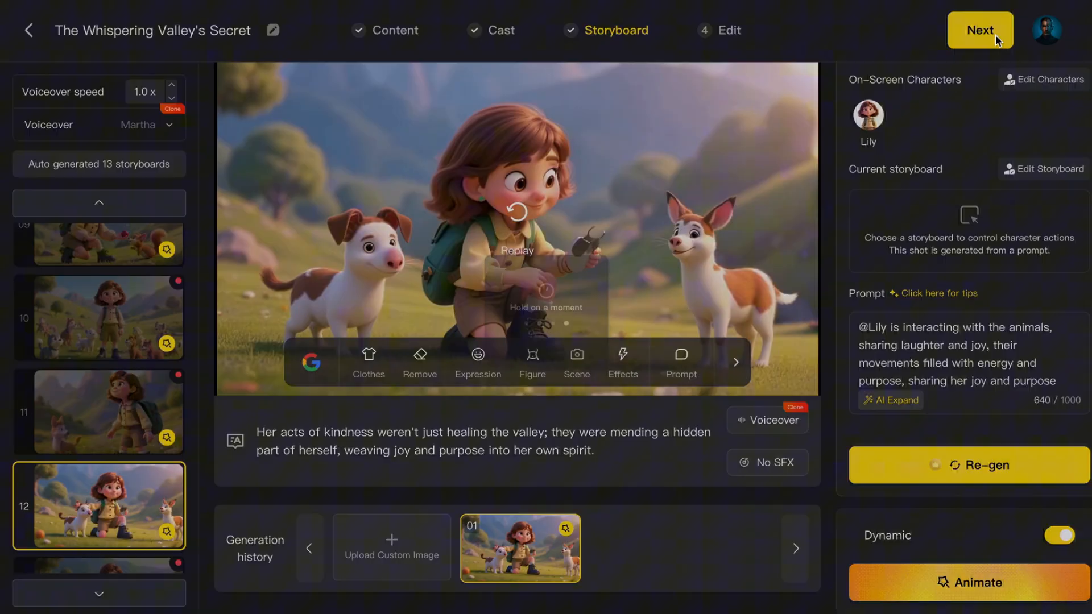
Set the cover to Lily standing among the animals and review subtitle and music options
left_click(979, 30)
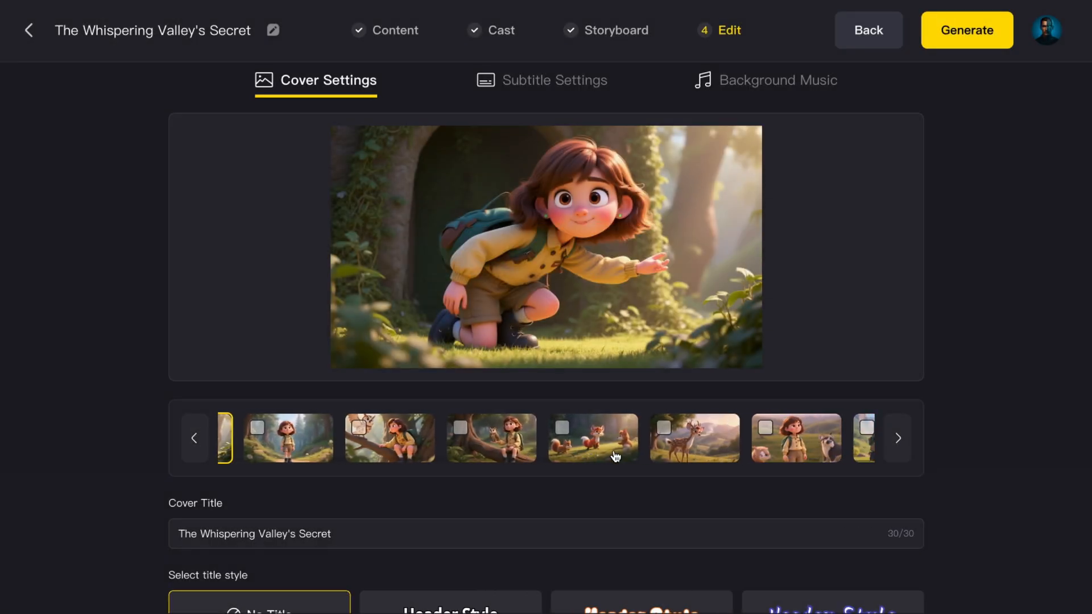
left_click(773, 437)
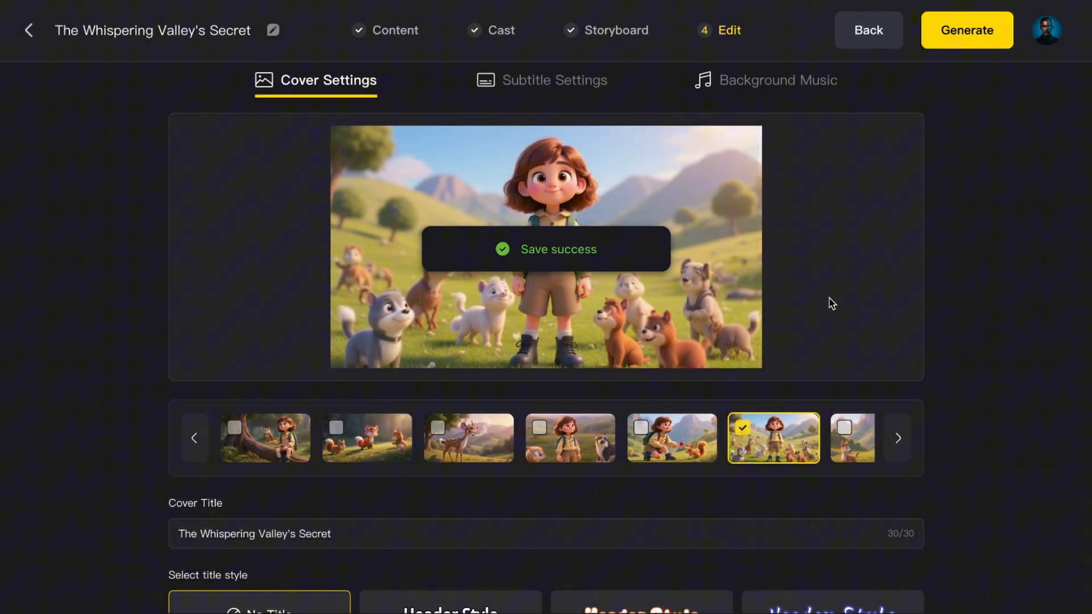
left_click(552, 79)
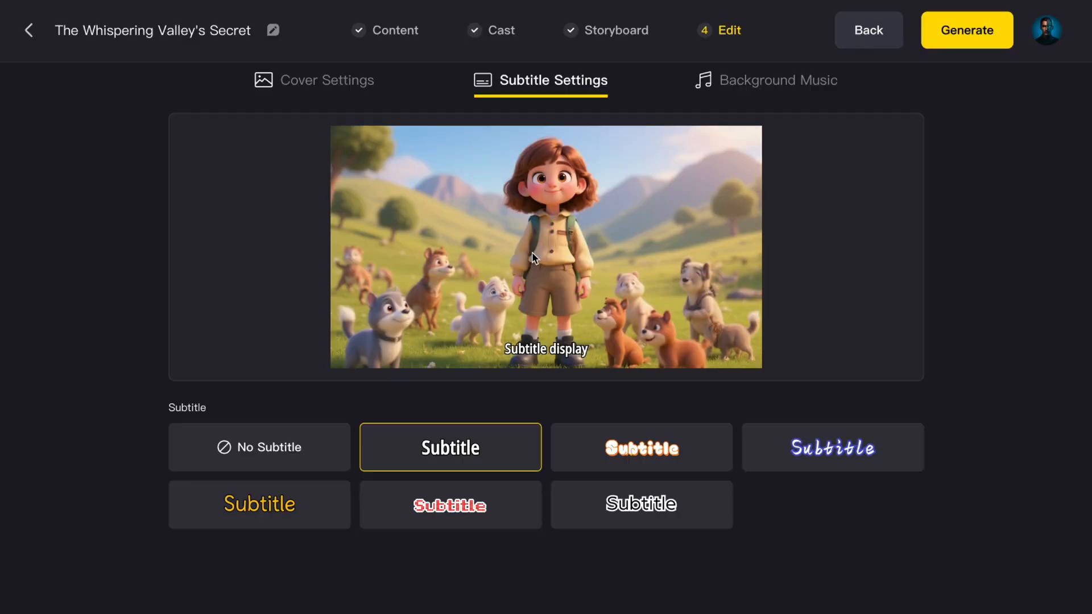
left_click(764, 80)
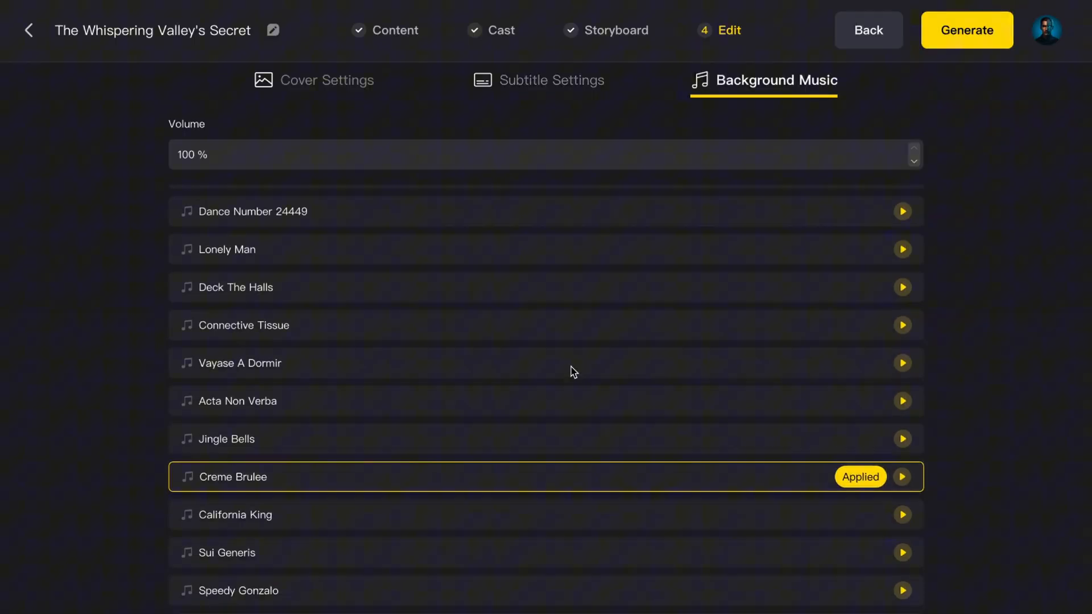
Audition Creme Brulee music and submit the video for generation at 16:9, 1080p
scroll("down", 3)
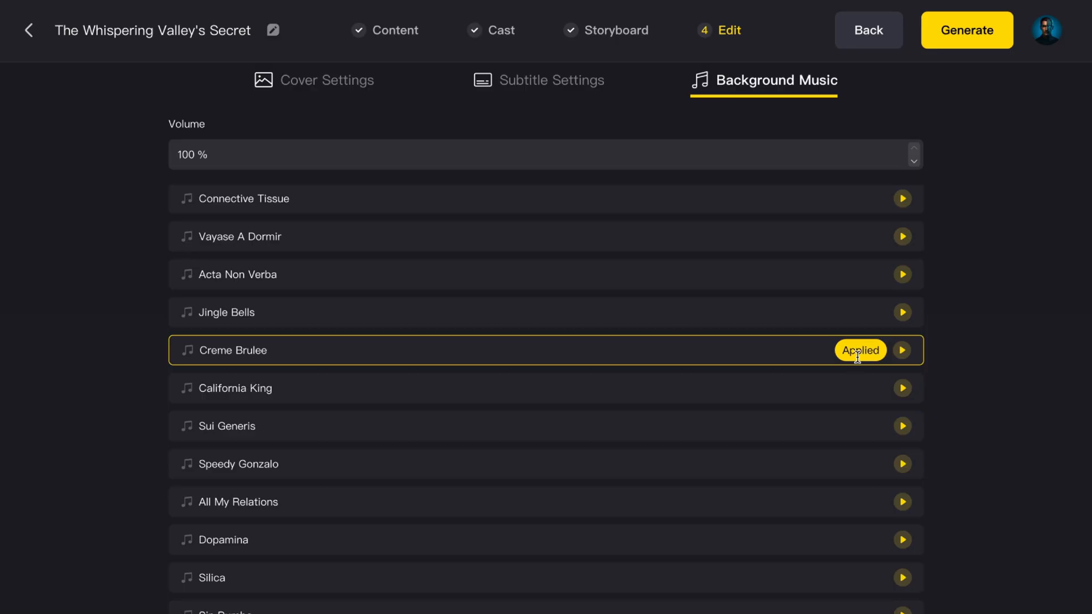
left_click(901, 350)
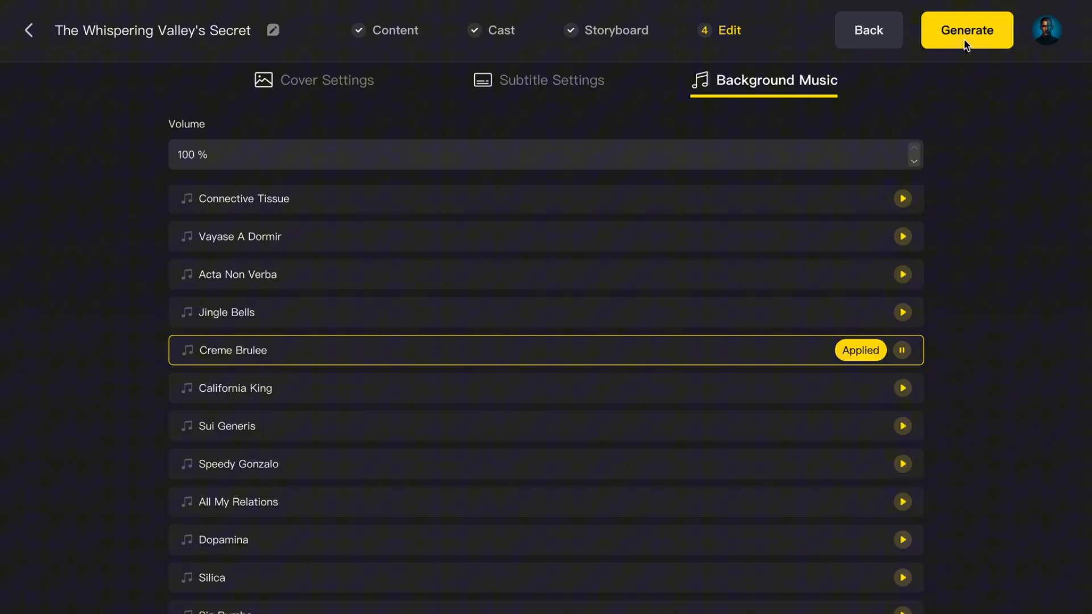
left_click(967, 30)
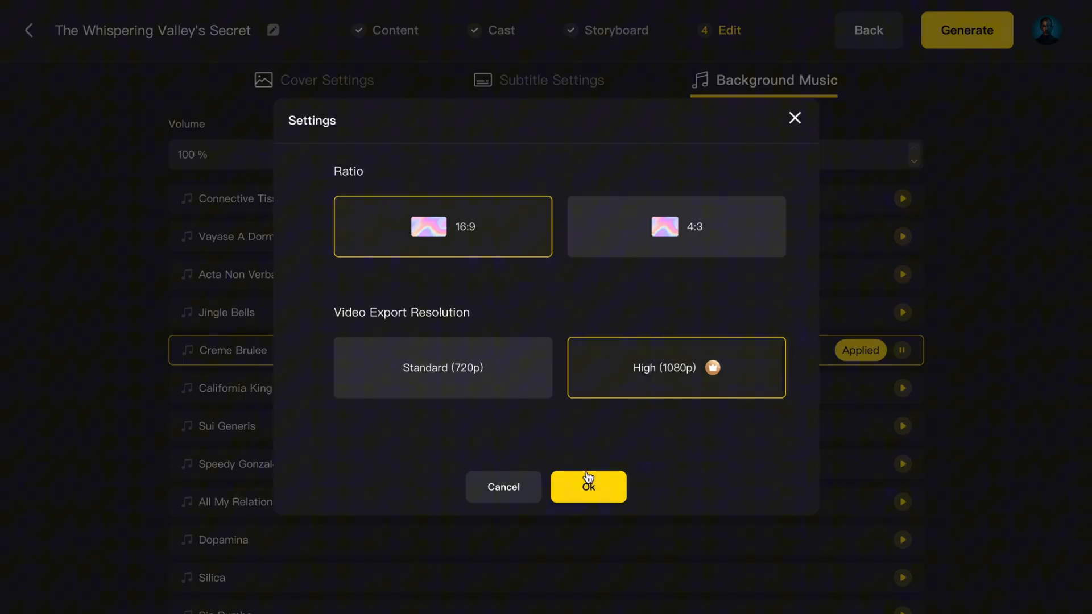
left_click(587, 487)
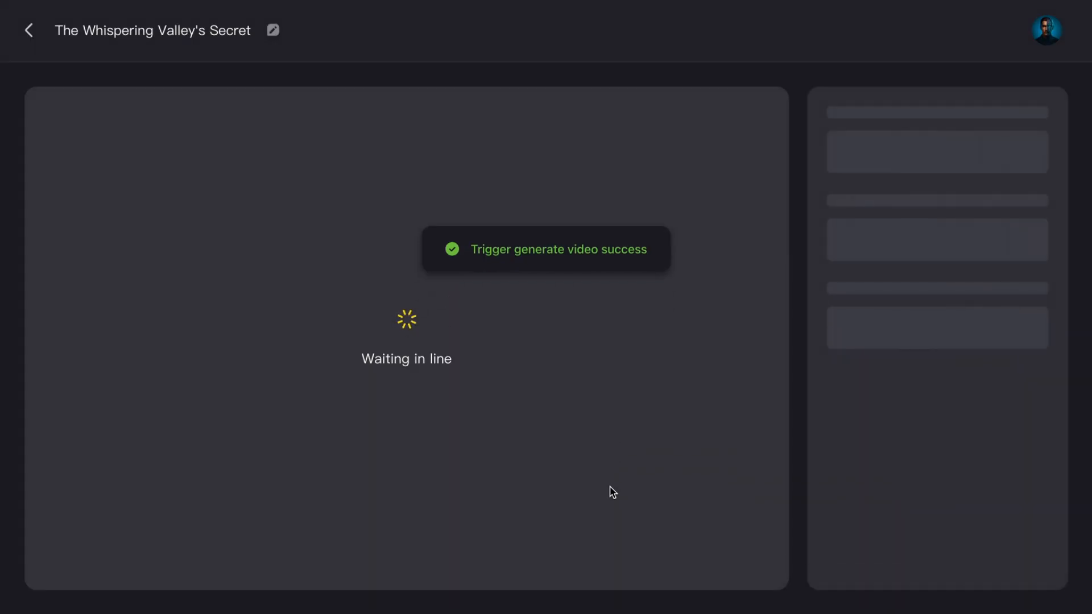